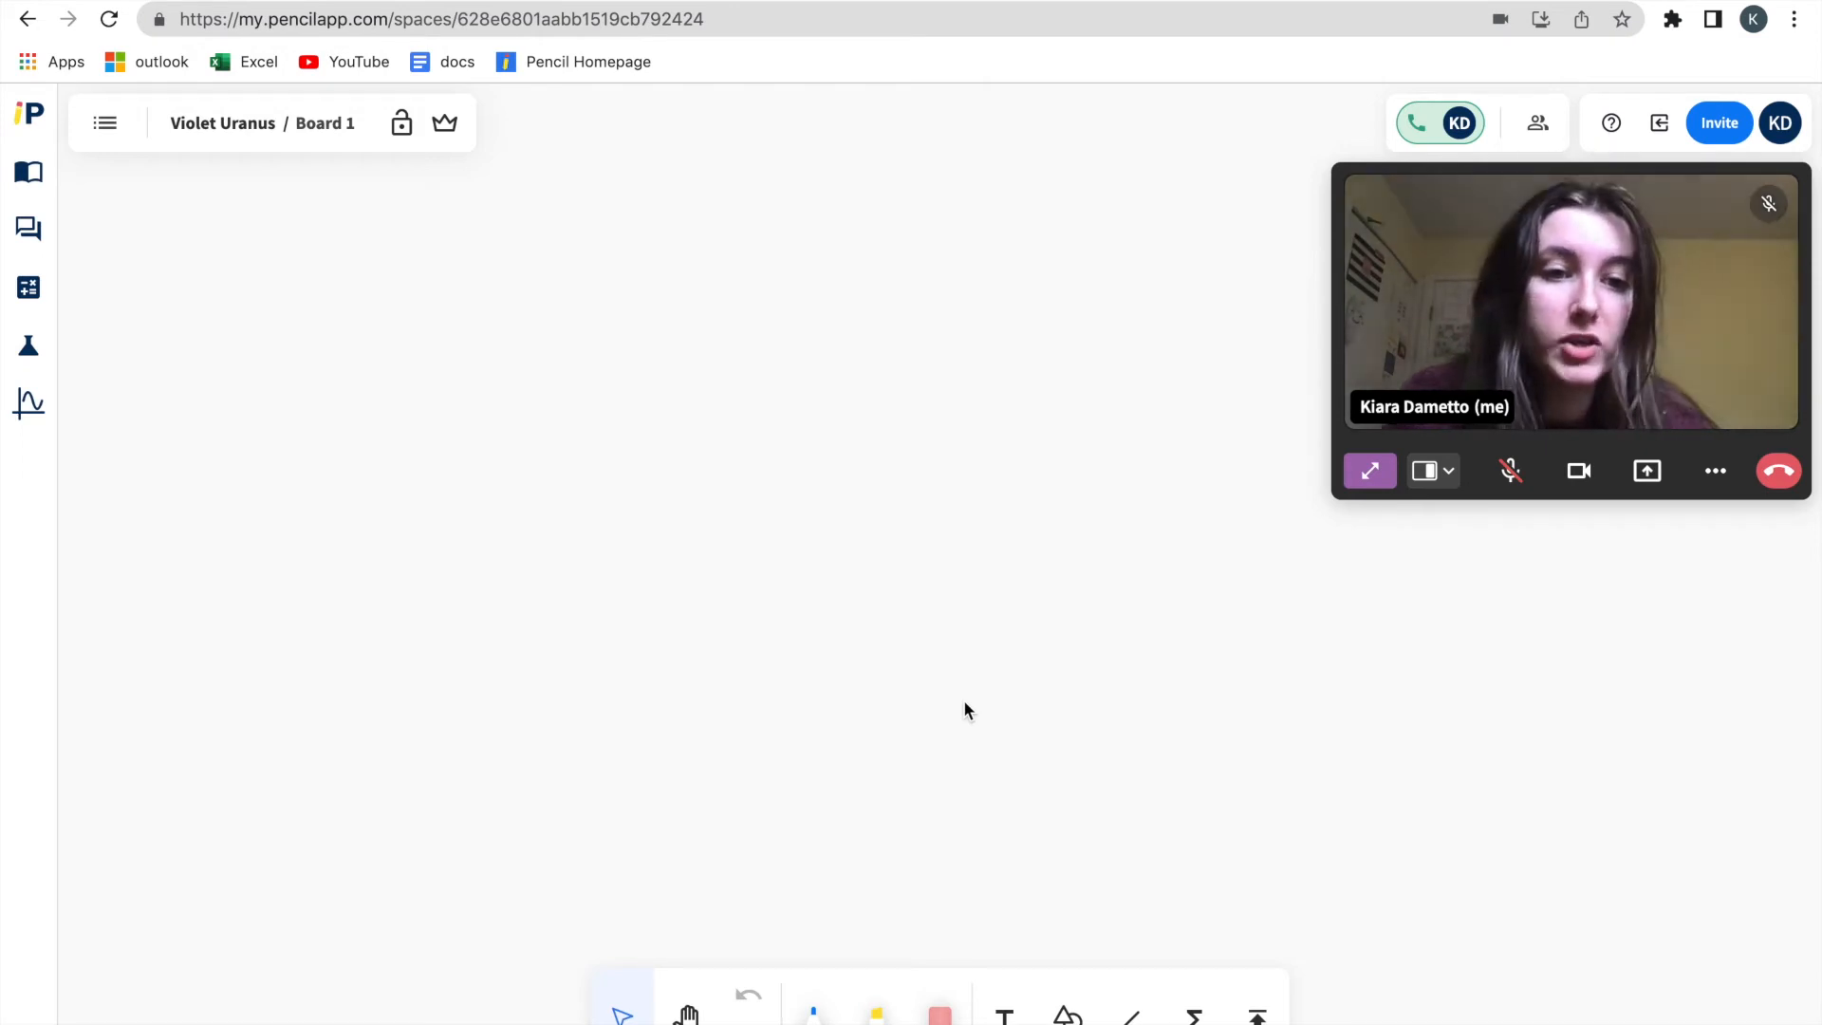
{"action": "mouse_move", "coordinate": [1268, 668]}
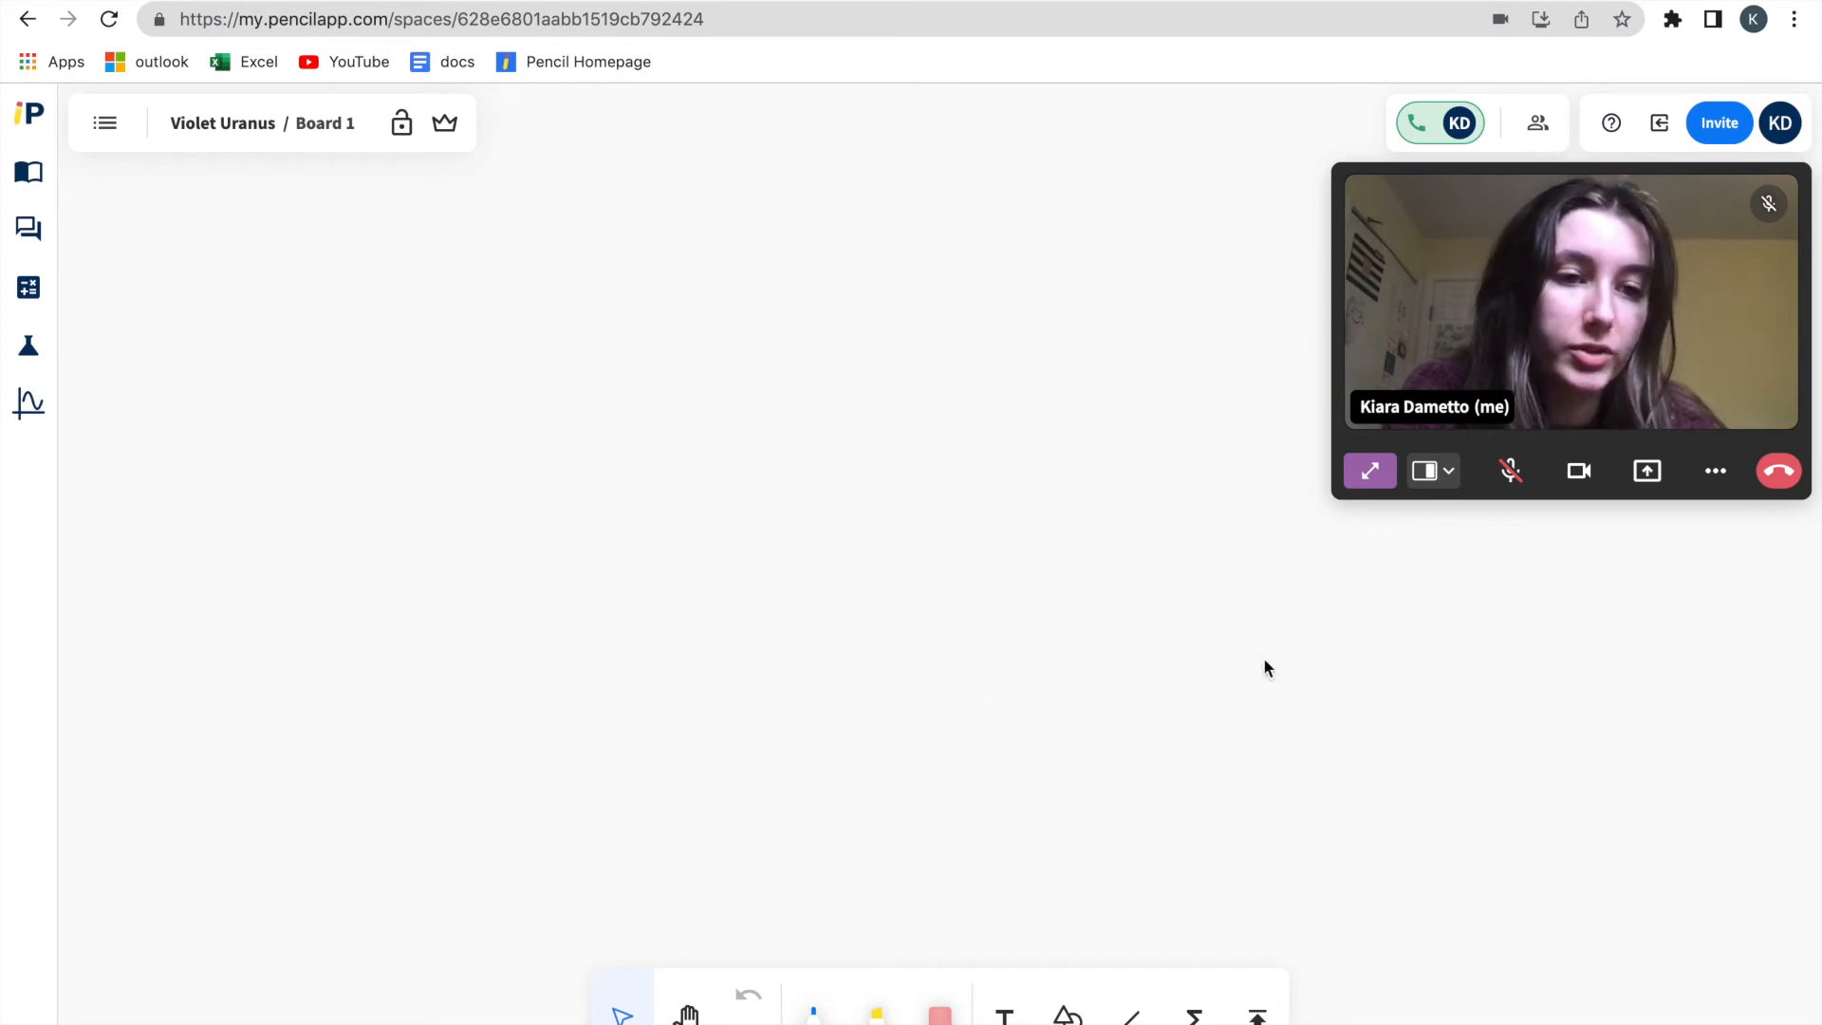
{"action": "mouse_move", "coordinate": [1708, 522]}
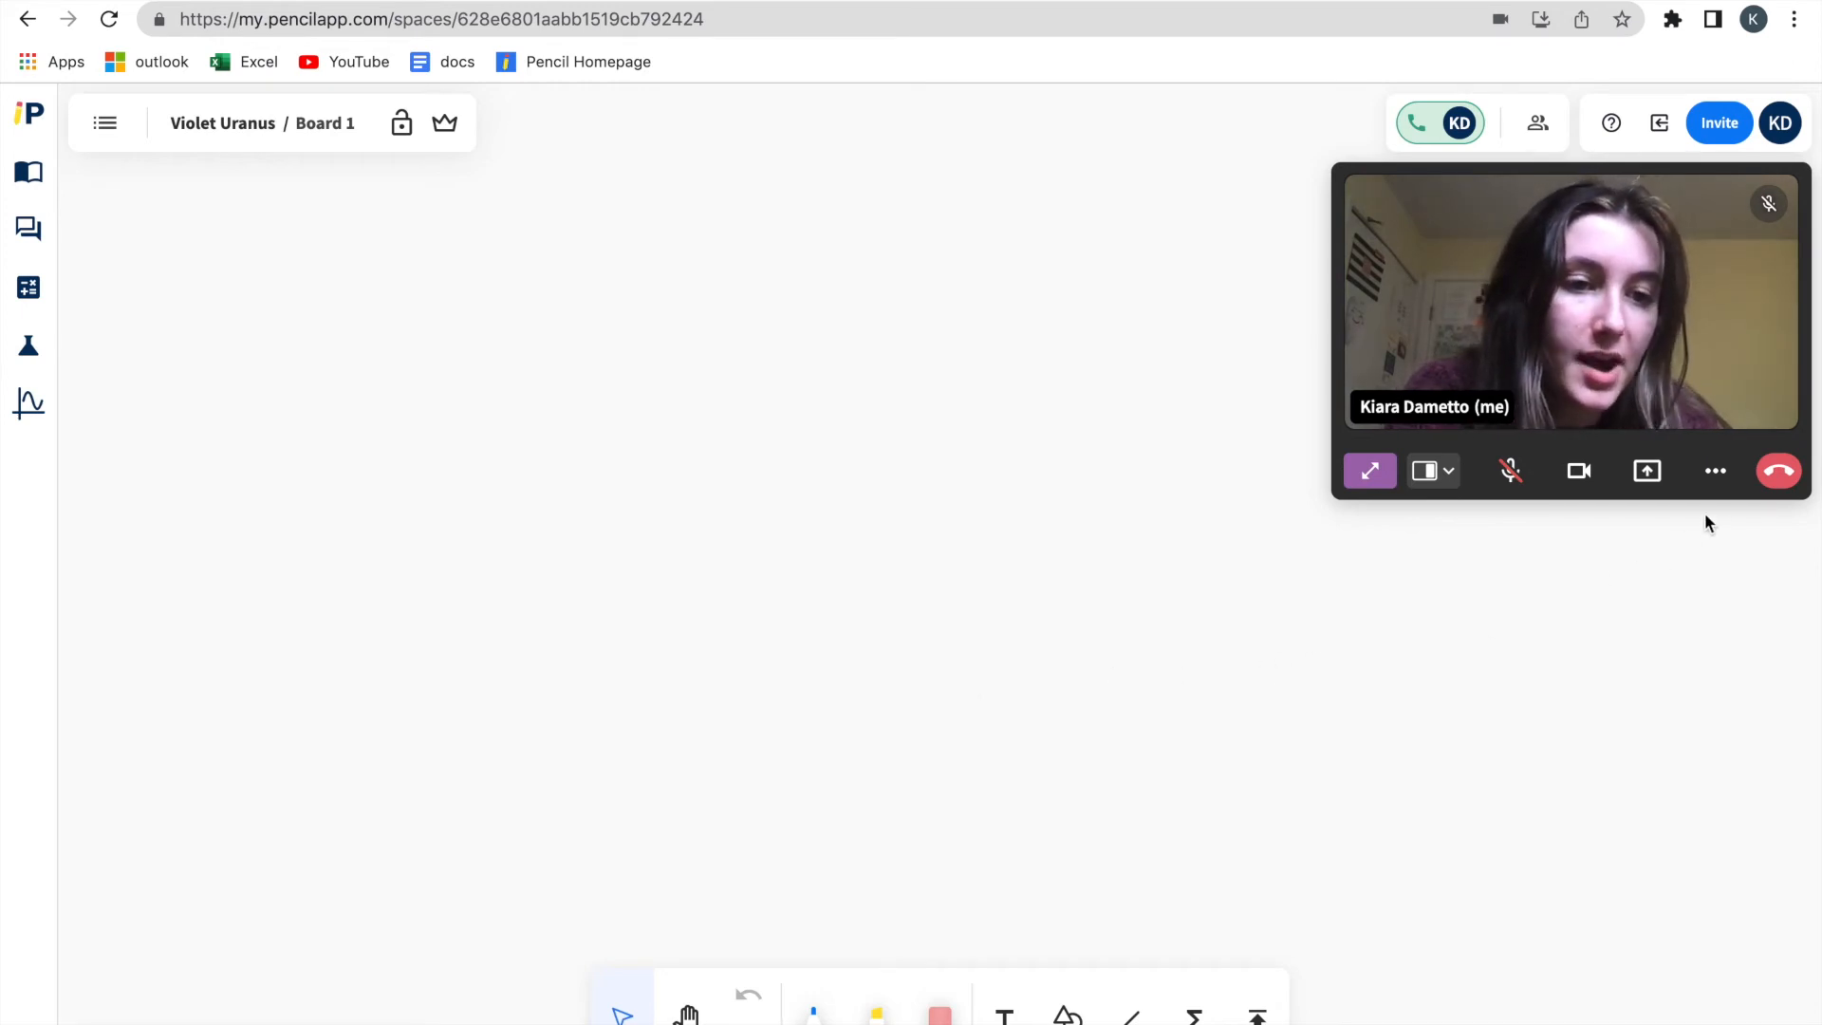
{"action": "mouse_move", "coordinate": [1714, 471]}
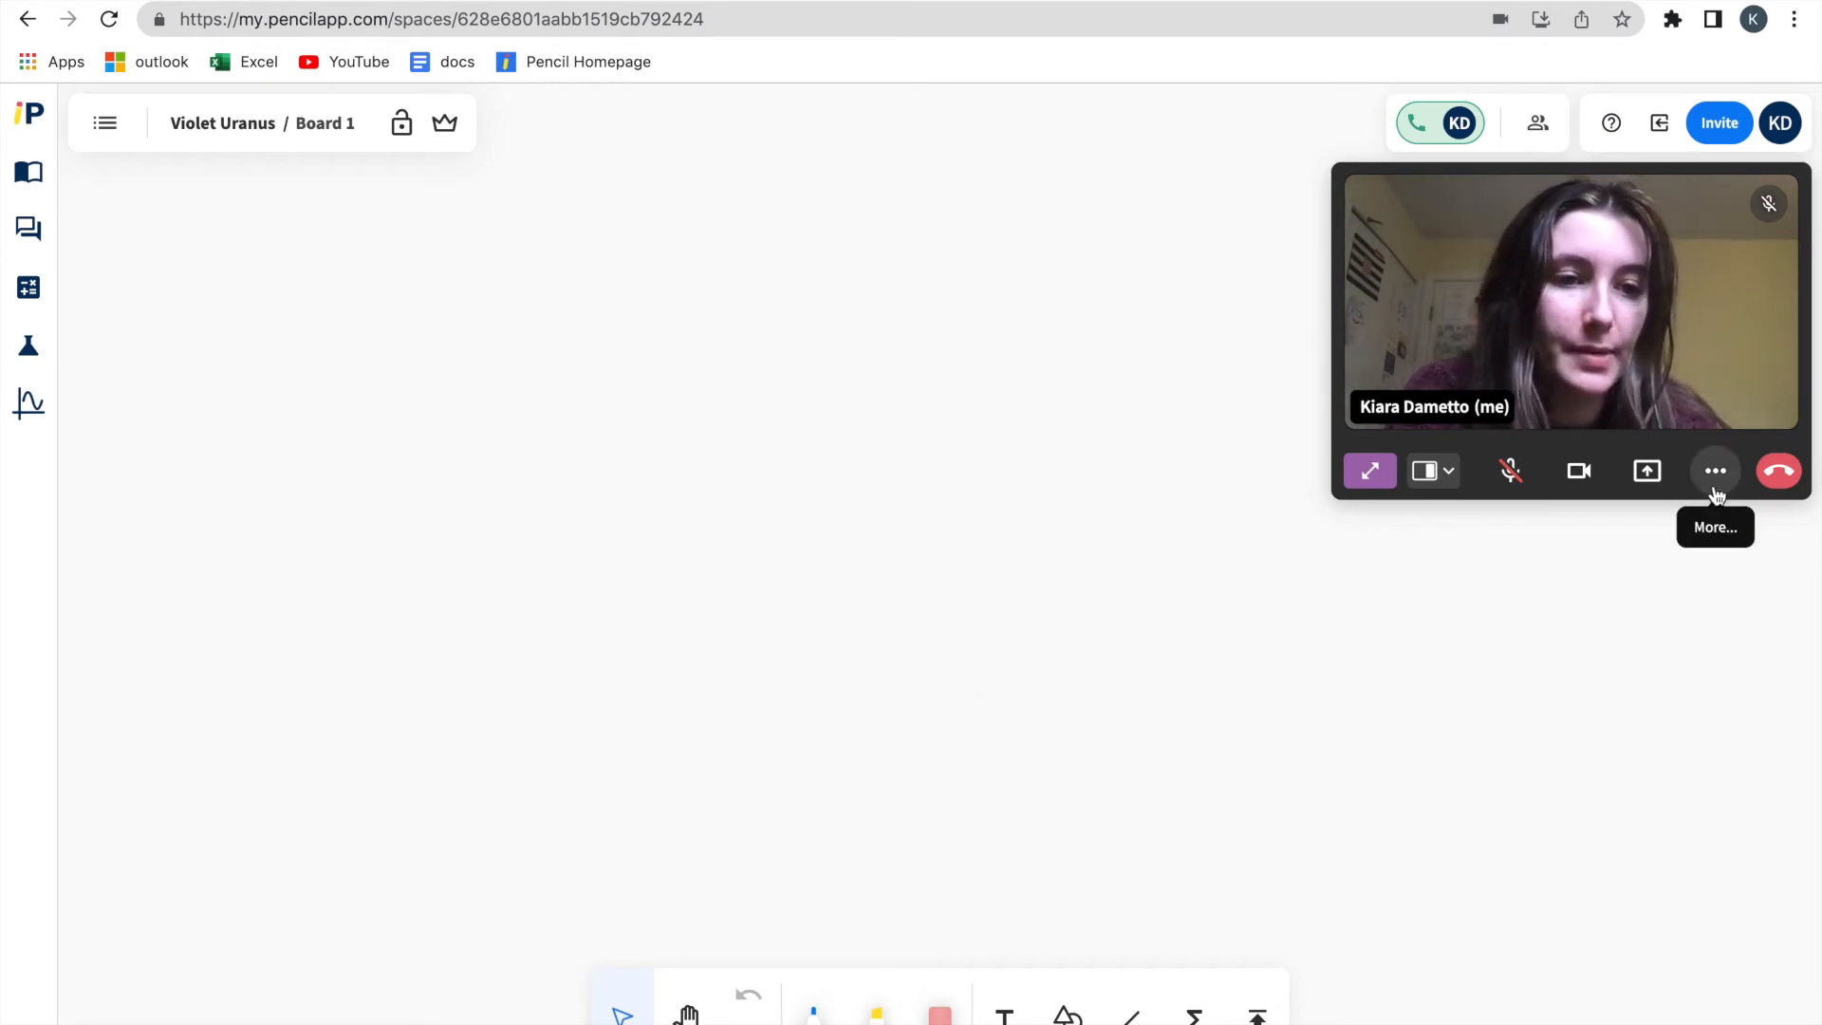
- Send a thumbs-up emoji to the call from the More menu's Reactions palette
{"action": "left_click", "coordinate": [1715, 471]}
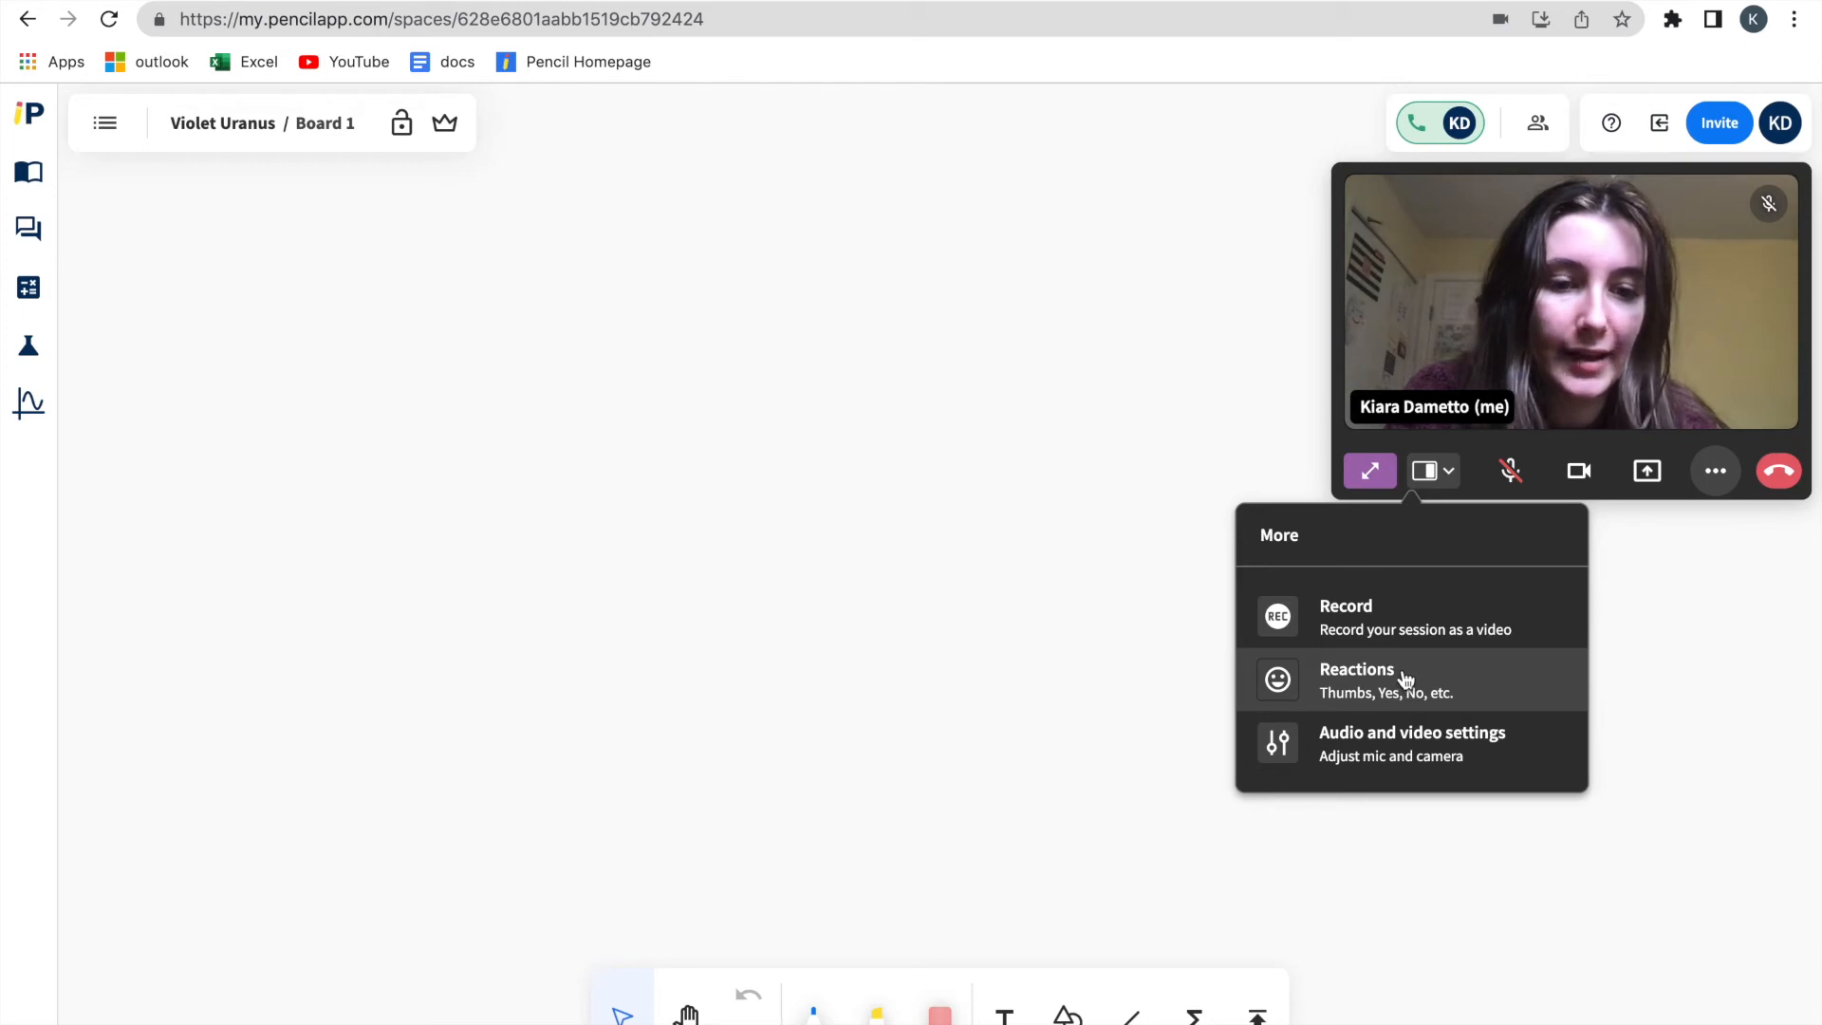
{"action": "left_click", "coordinate": [1393, 680]}
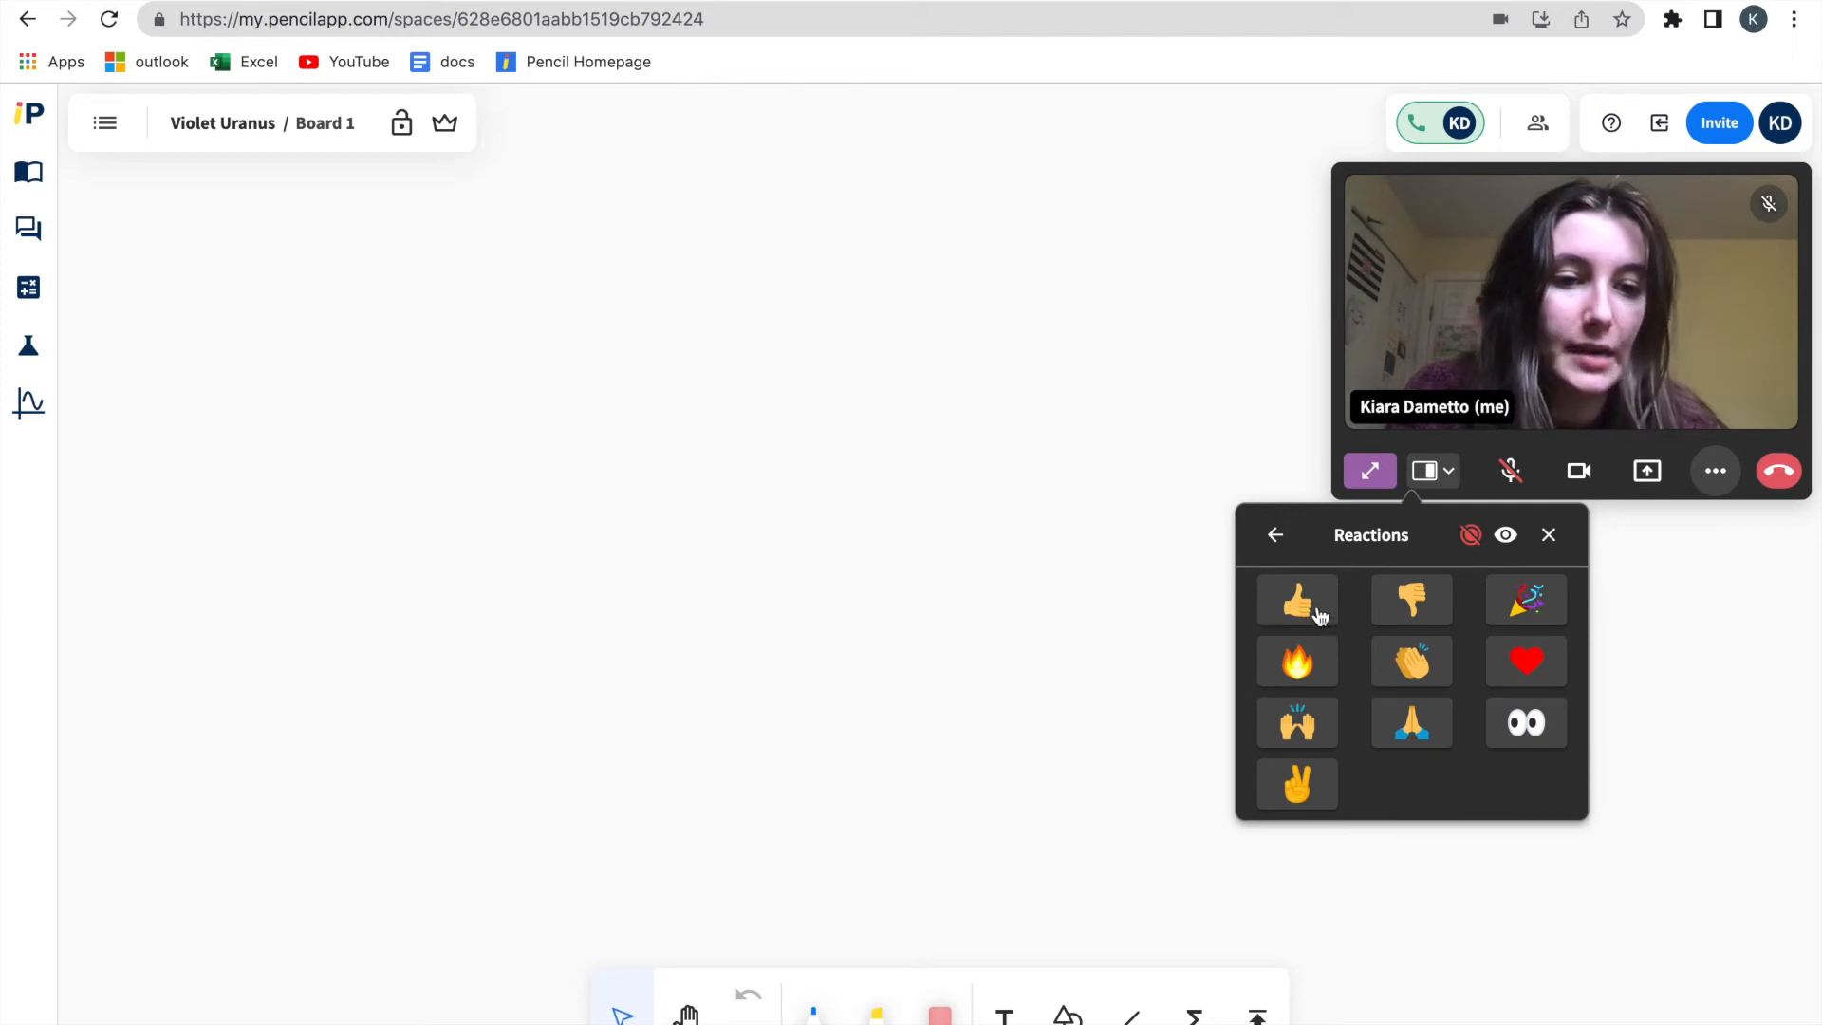
{"action": "left_click", "coordinate": [1296, 598]}
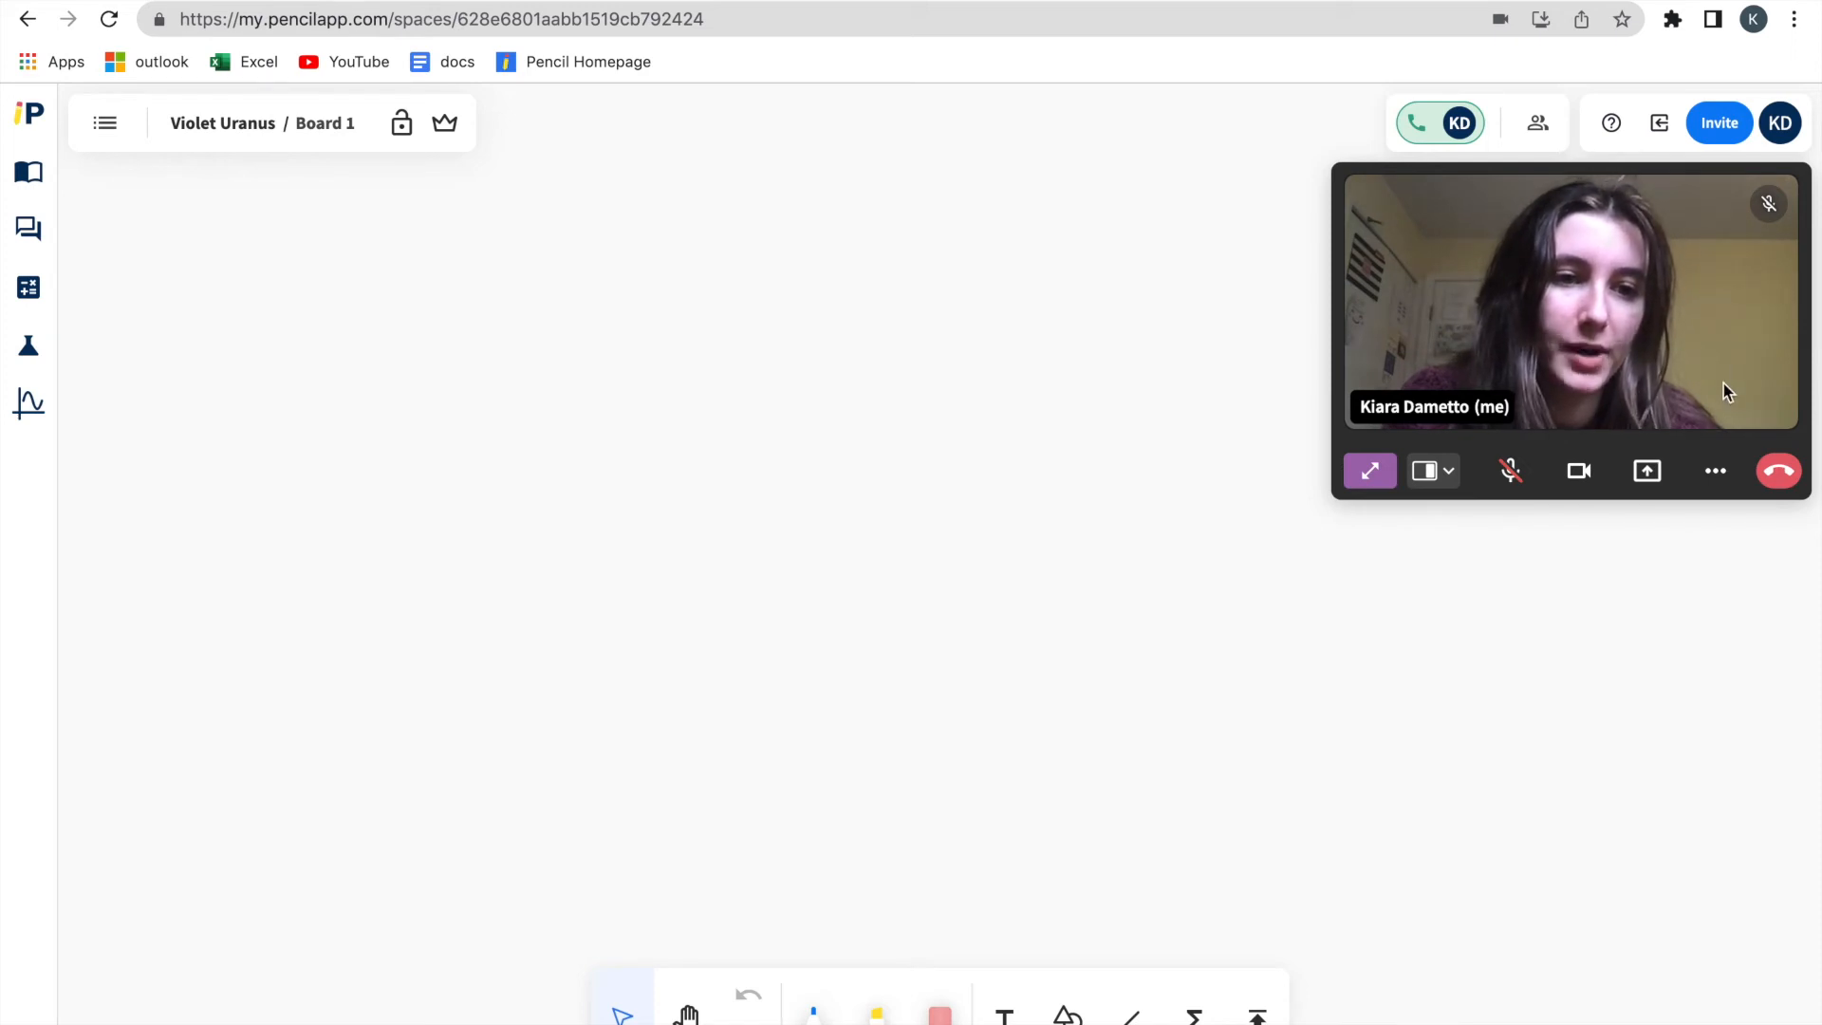
{"action": "mouse_move", "coordinate": [1210, 733]}
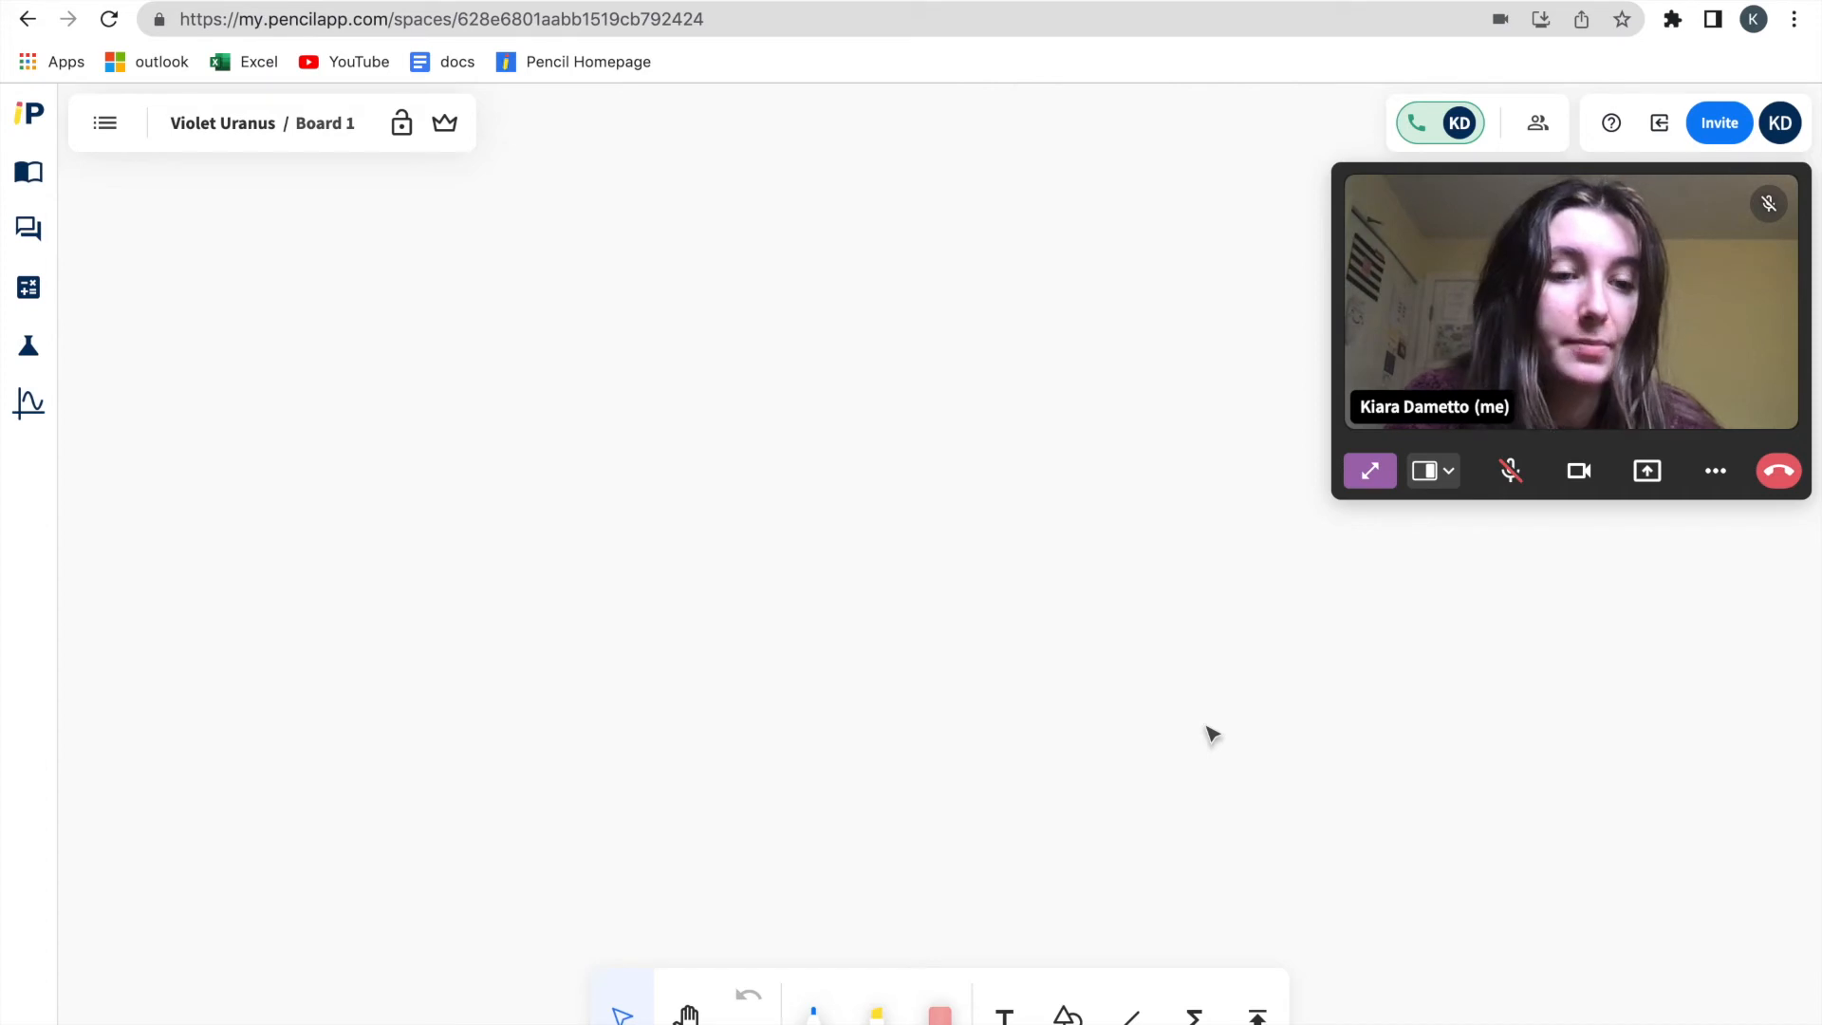
{"action": "mouse_move", "coordinate": [1705, 532]}
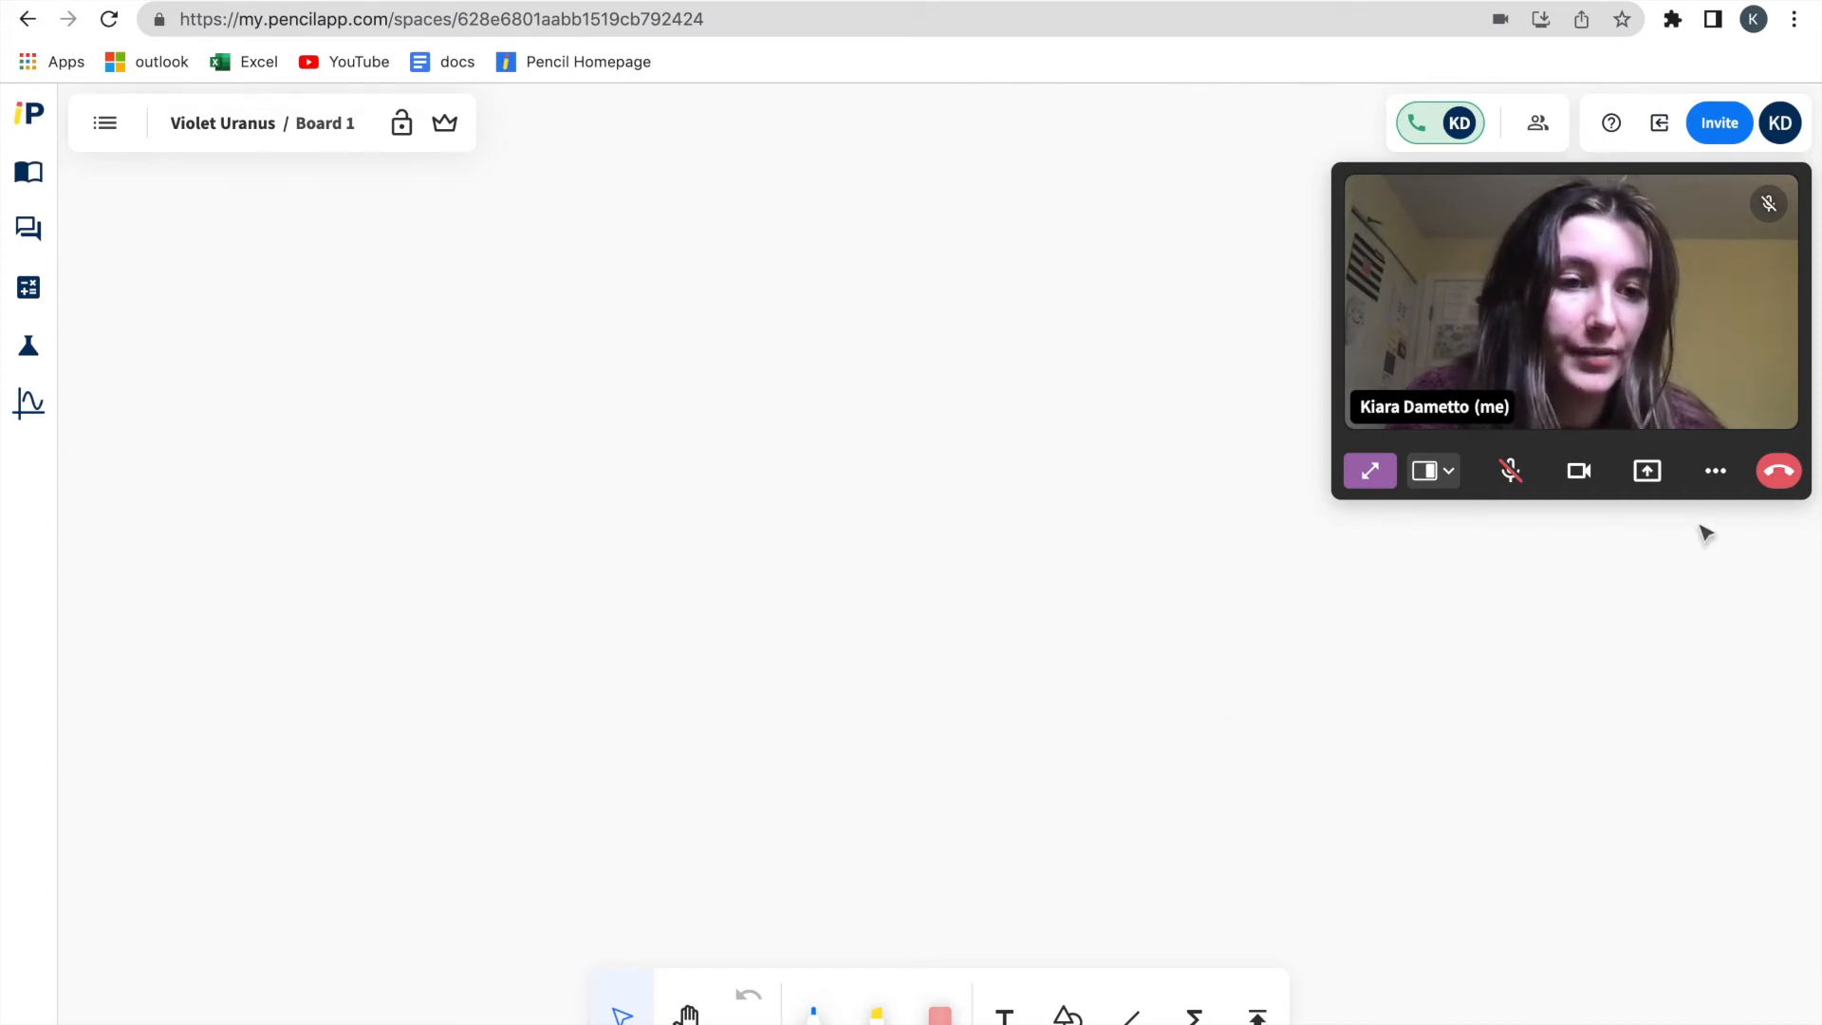
{"action": "left_click", "coordinate": [1714, 470]}
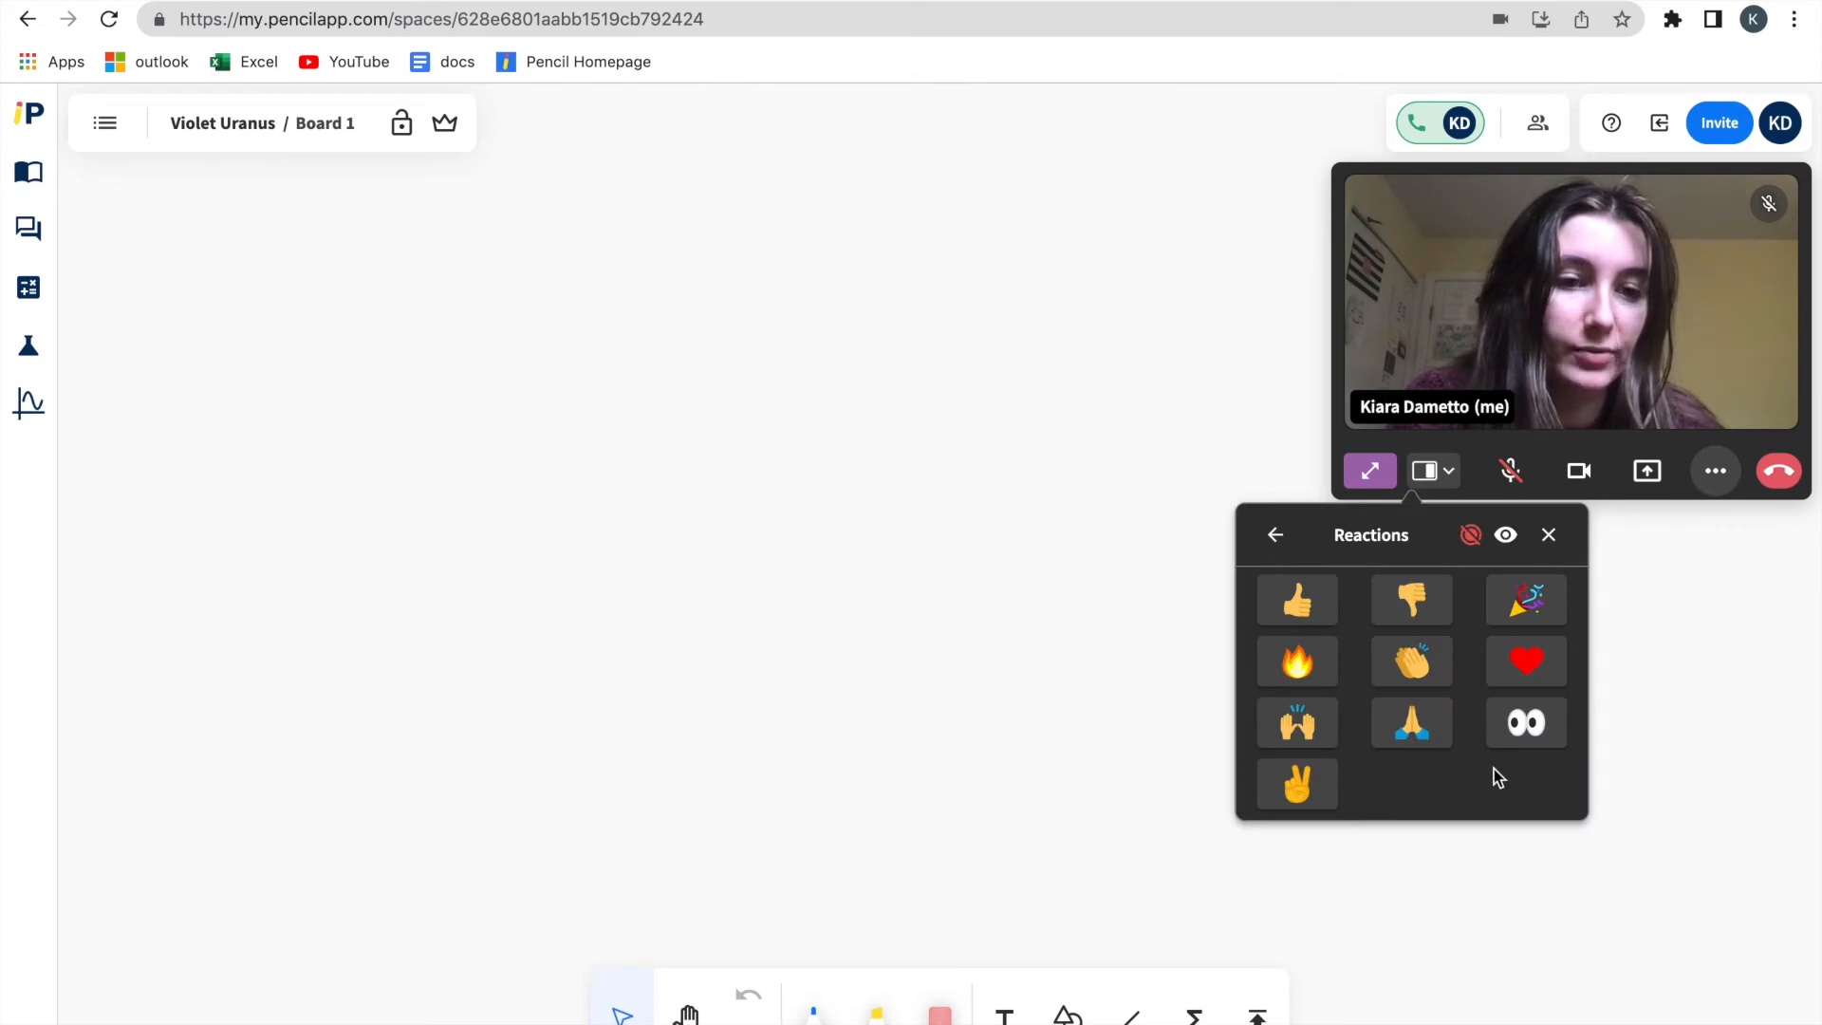
{"action": "mouse_move", "coordinate": [1505, 535]}
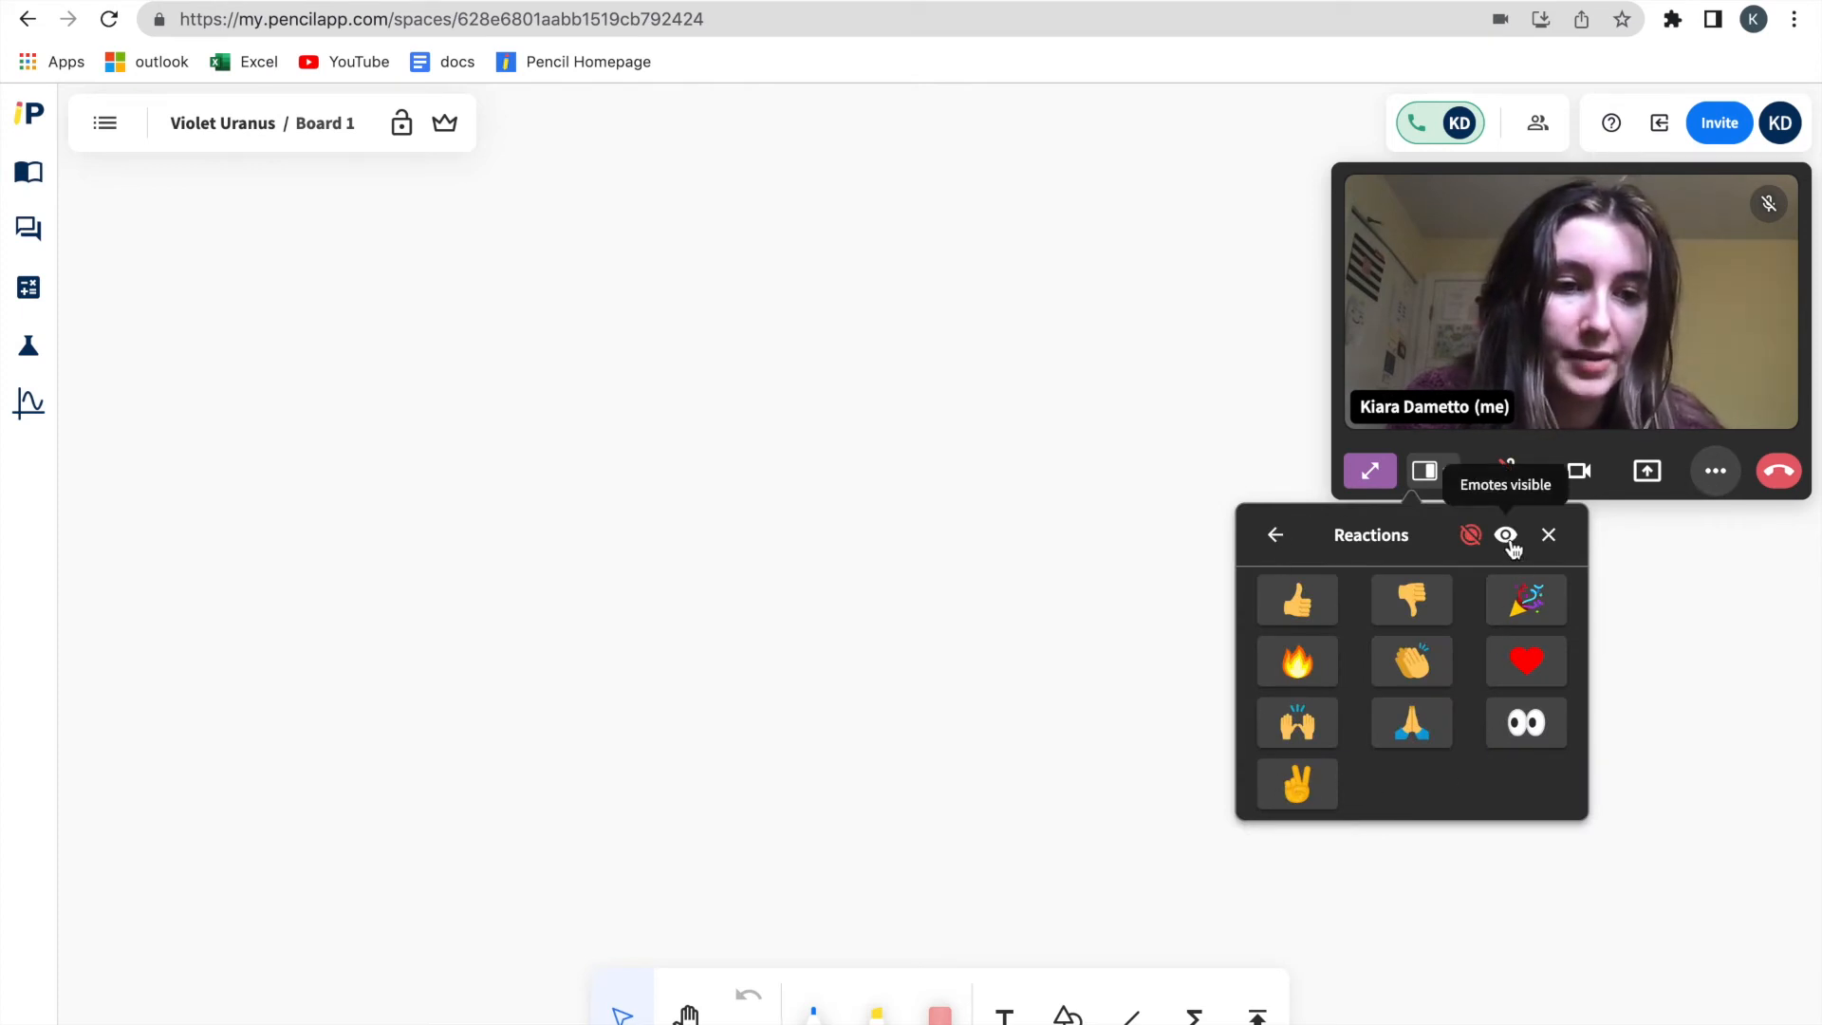
{"action": "left_click", "coordinate": [1505, 535]}
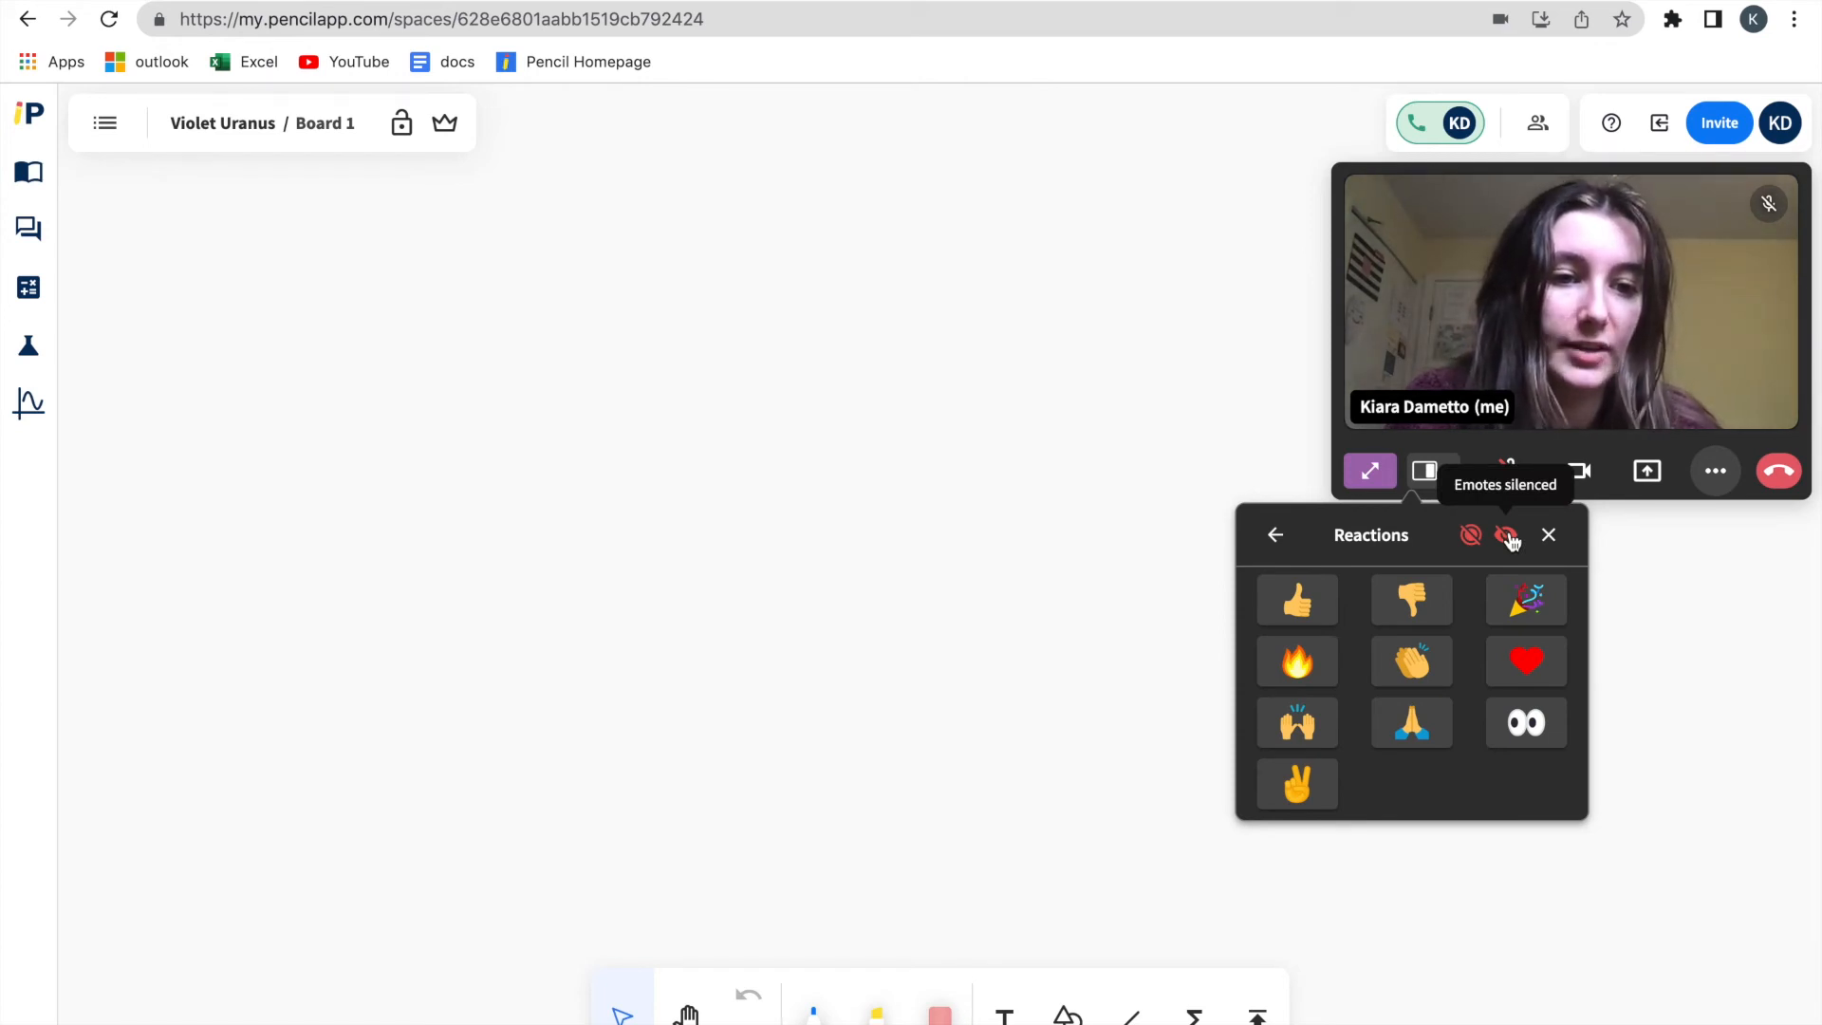
{"action": "left_click", "coordinate": [1549, 534]}
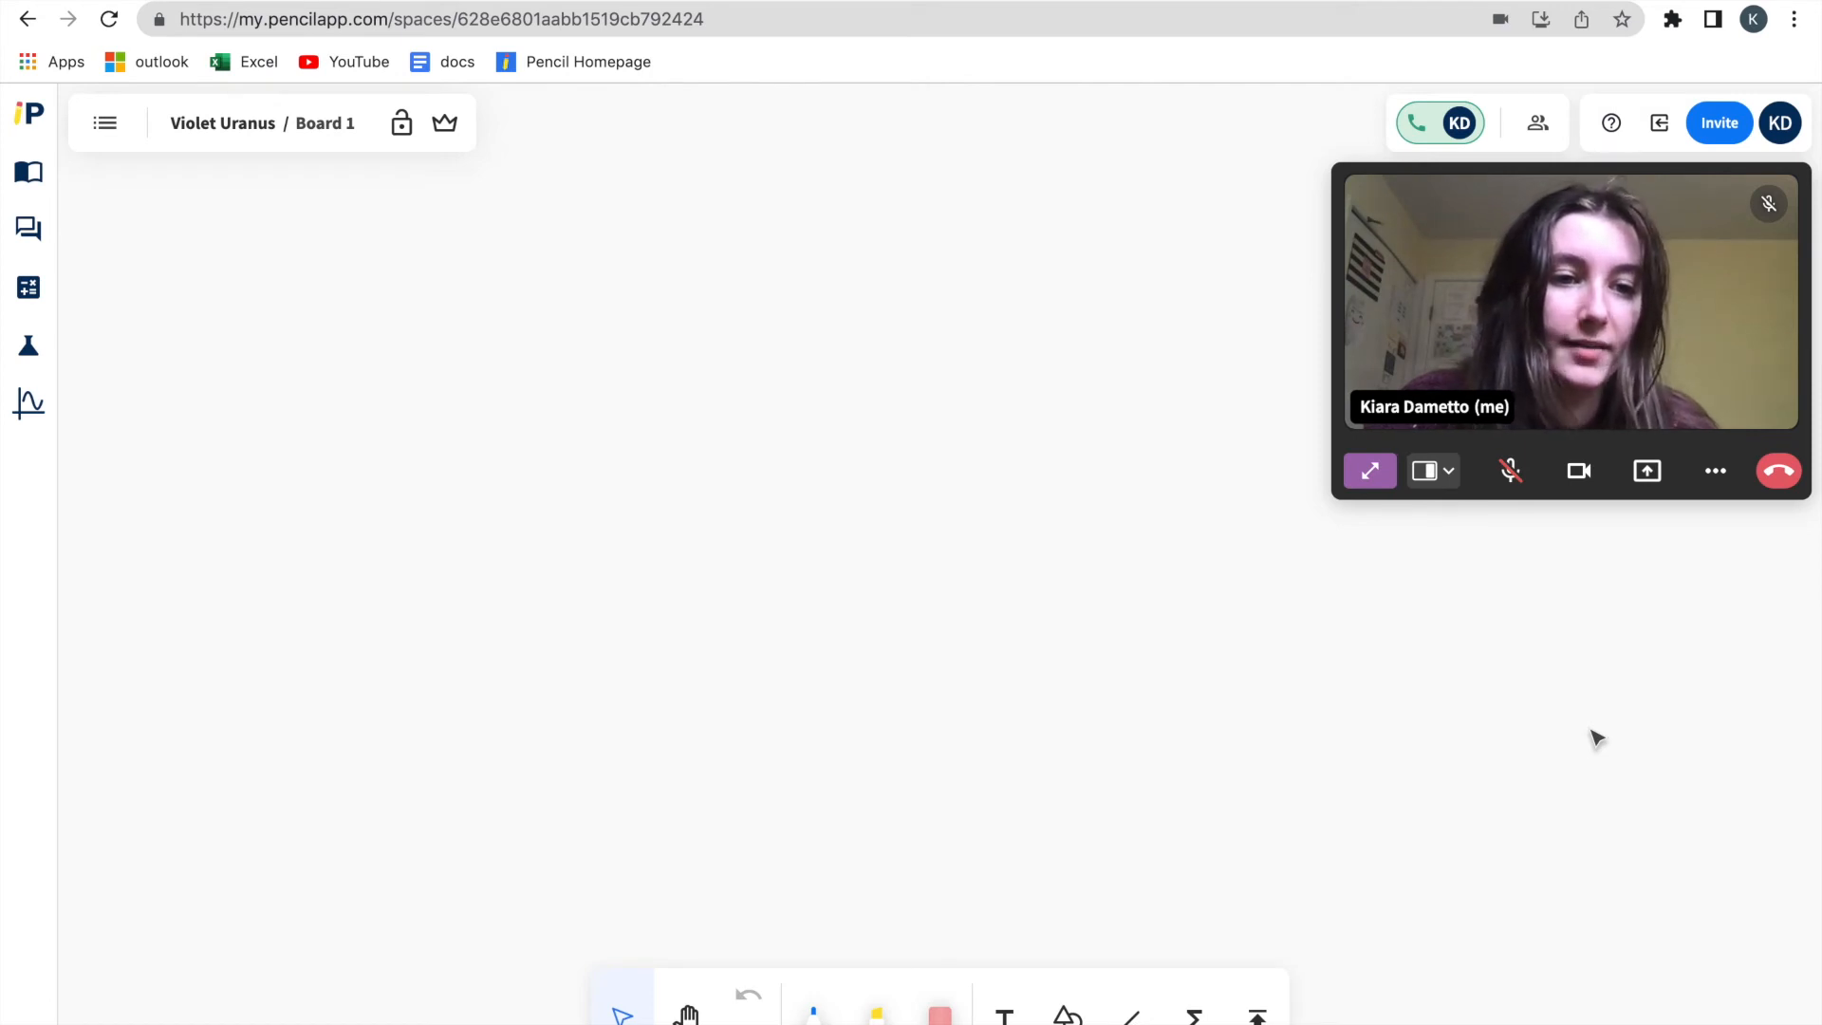
{"action": "mouse_move", "coordinate": [1697, 561]}
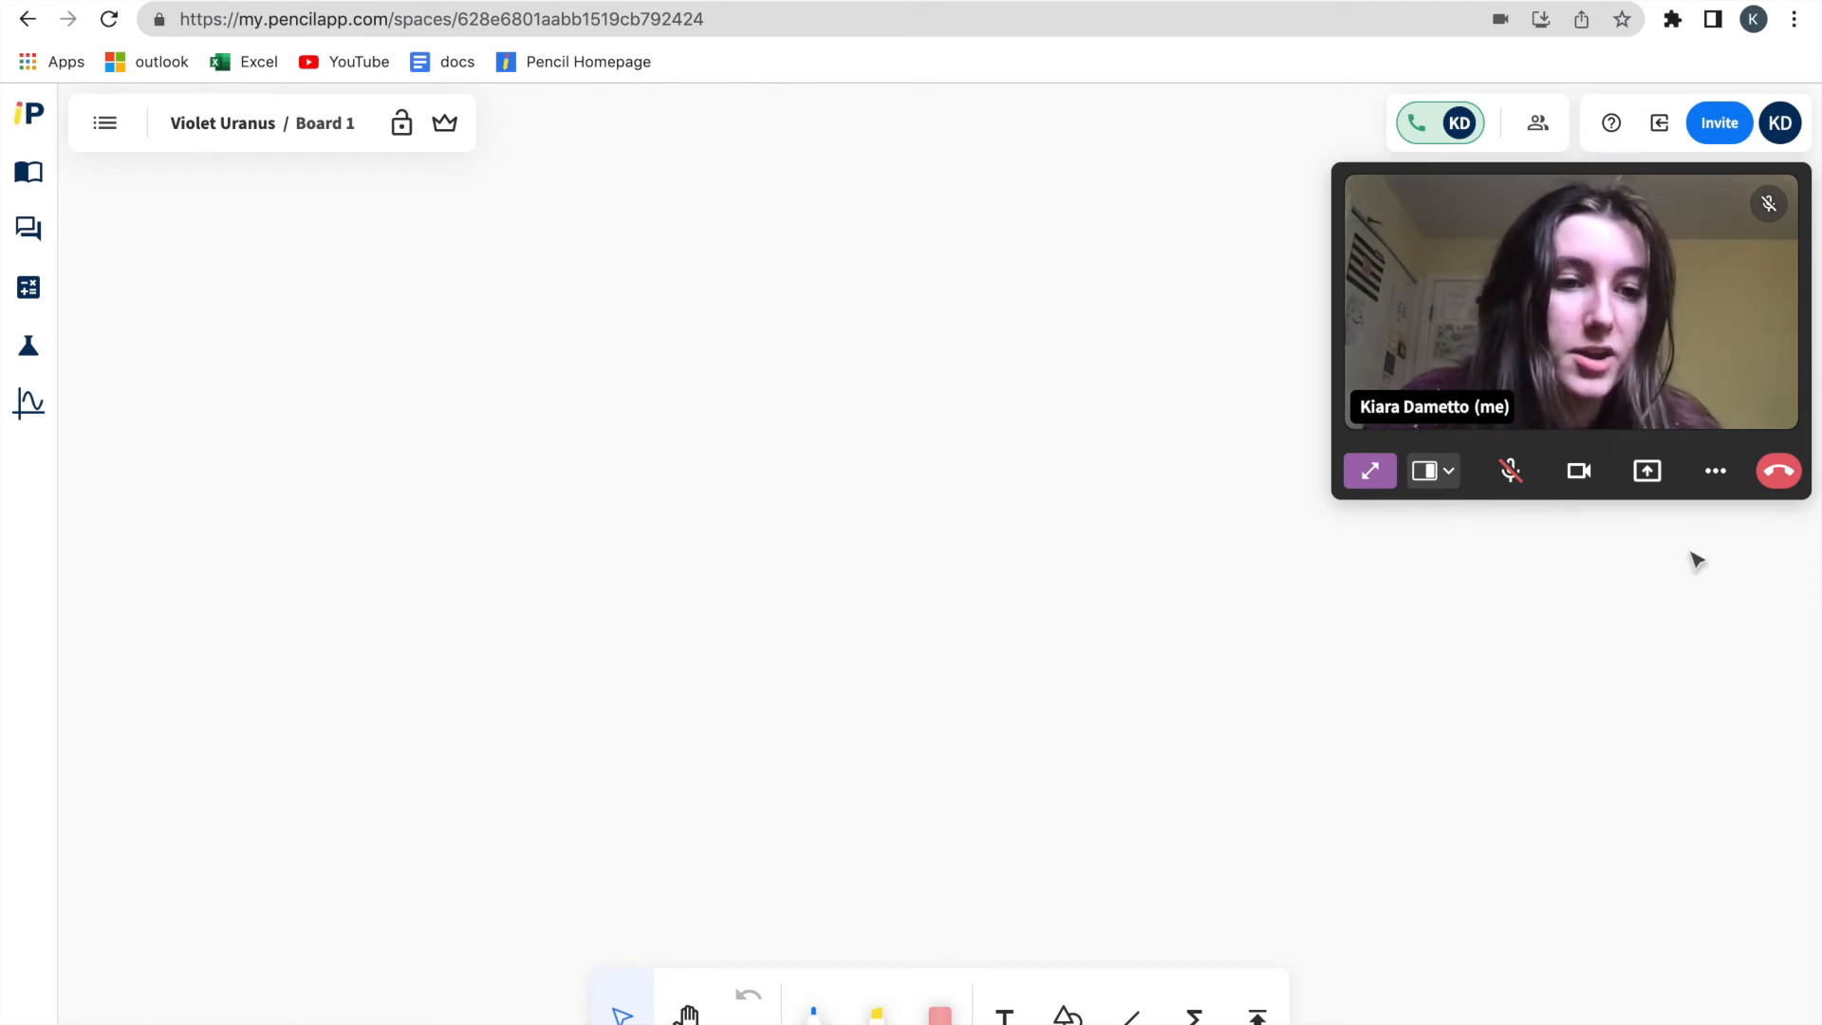
- Enable automatic gesture recognition for reactions, then enlarge the call to full-size video view
{"action": "left_click", "coordinate": [1715, 471]}
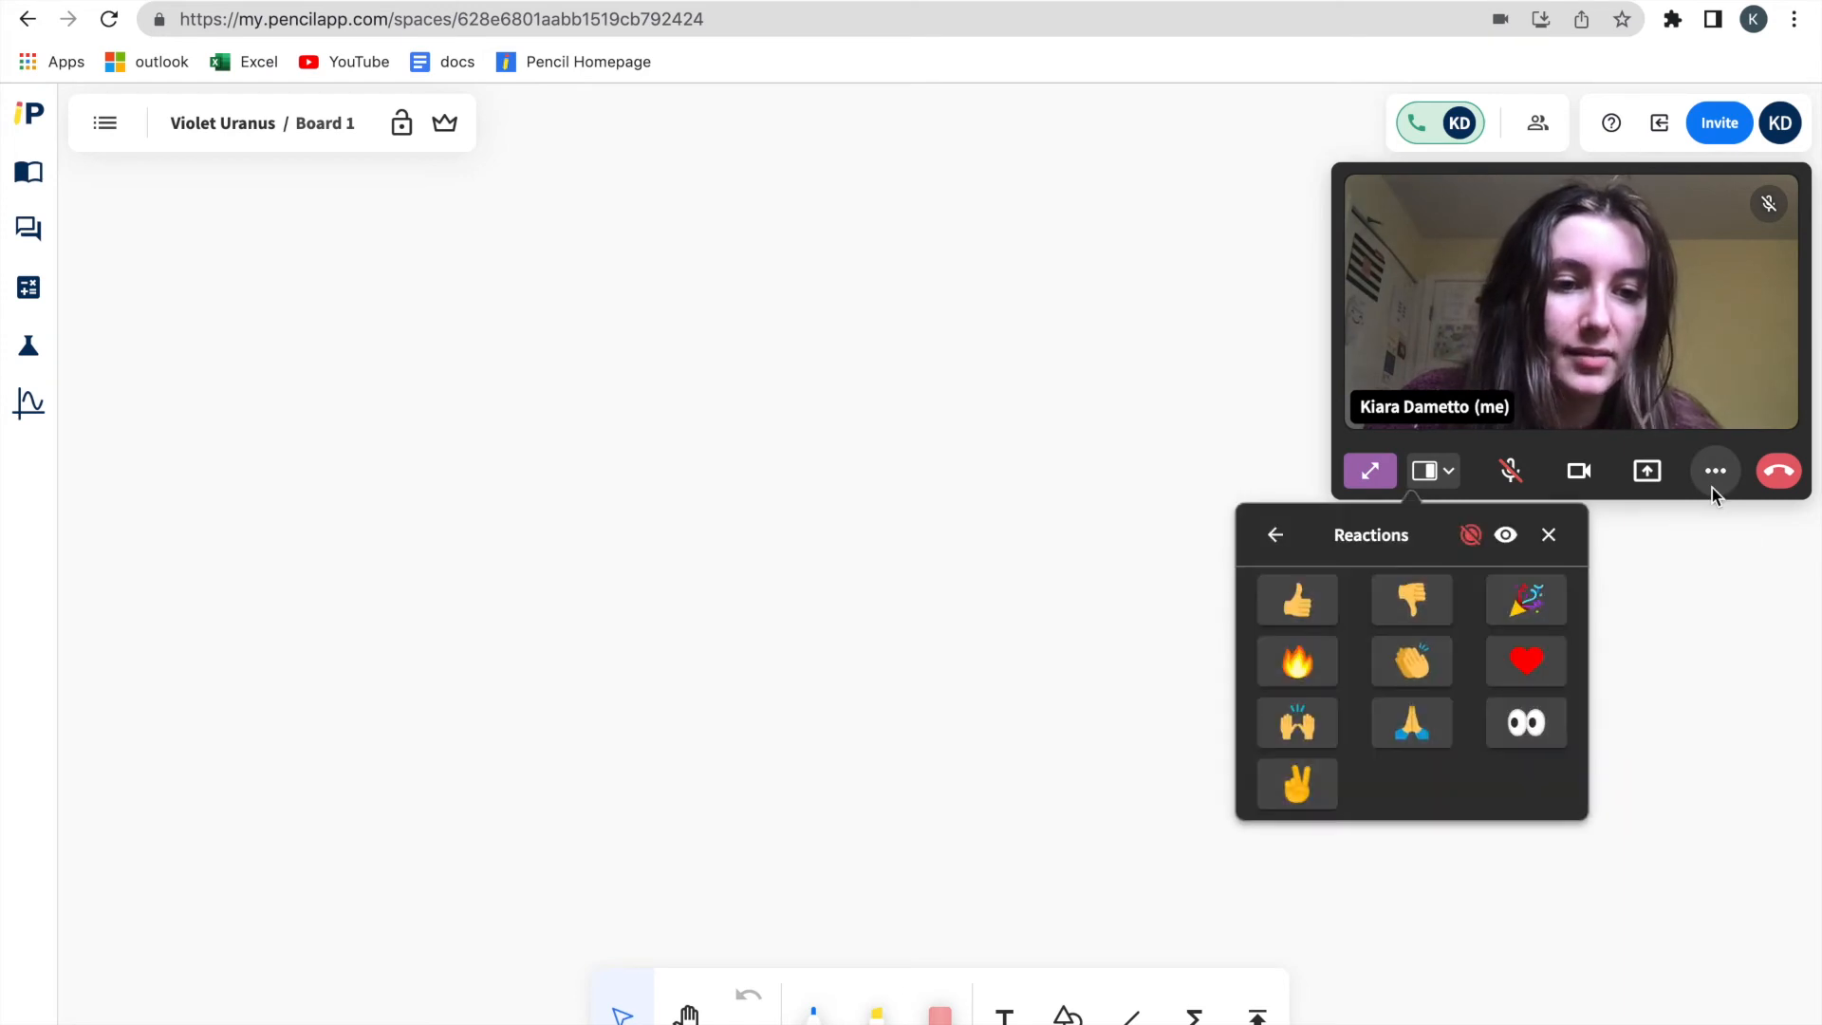
{"action": "mouse_move", "coordinate": [1471, 536]}
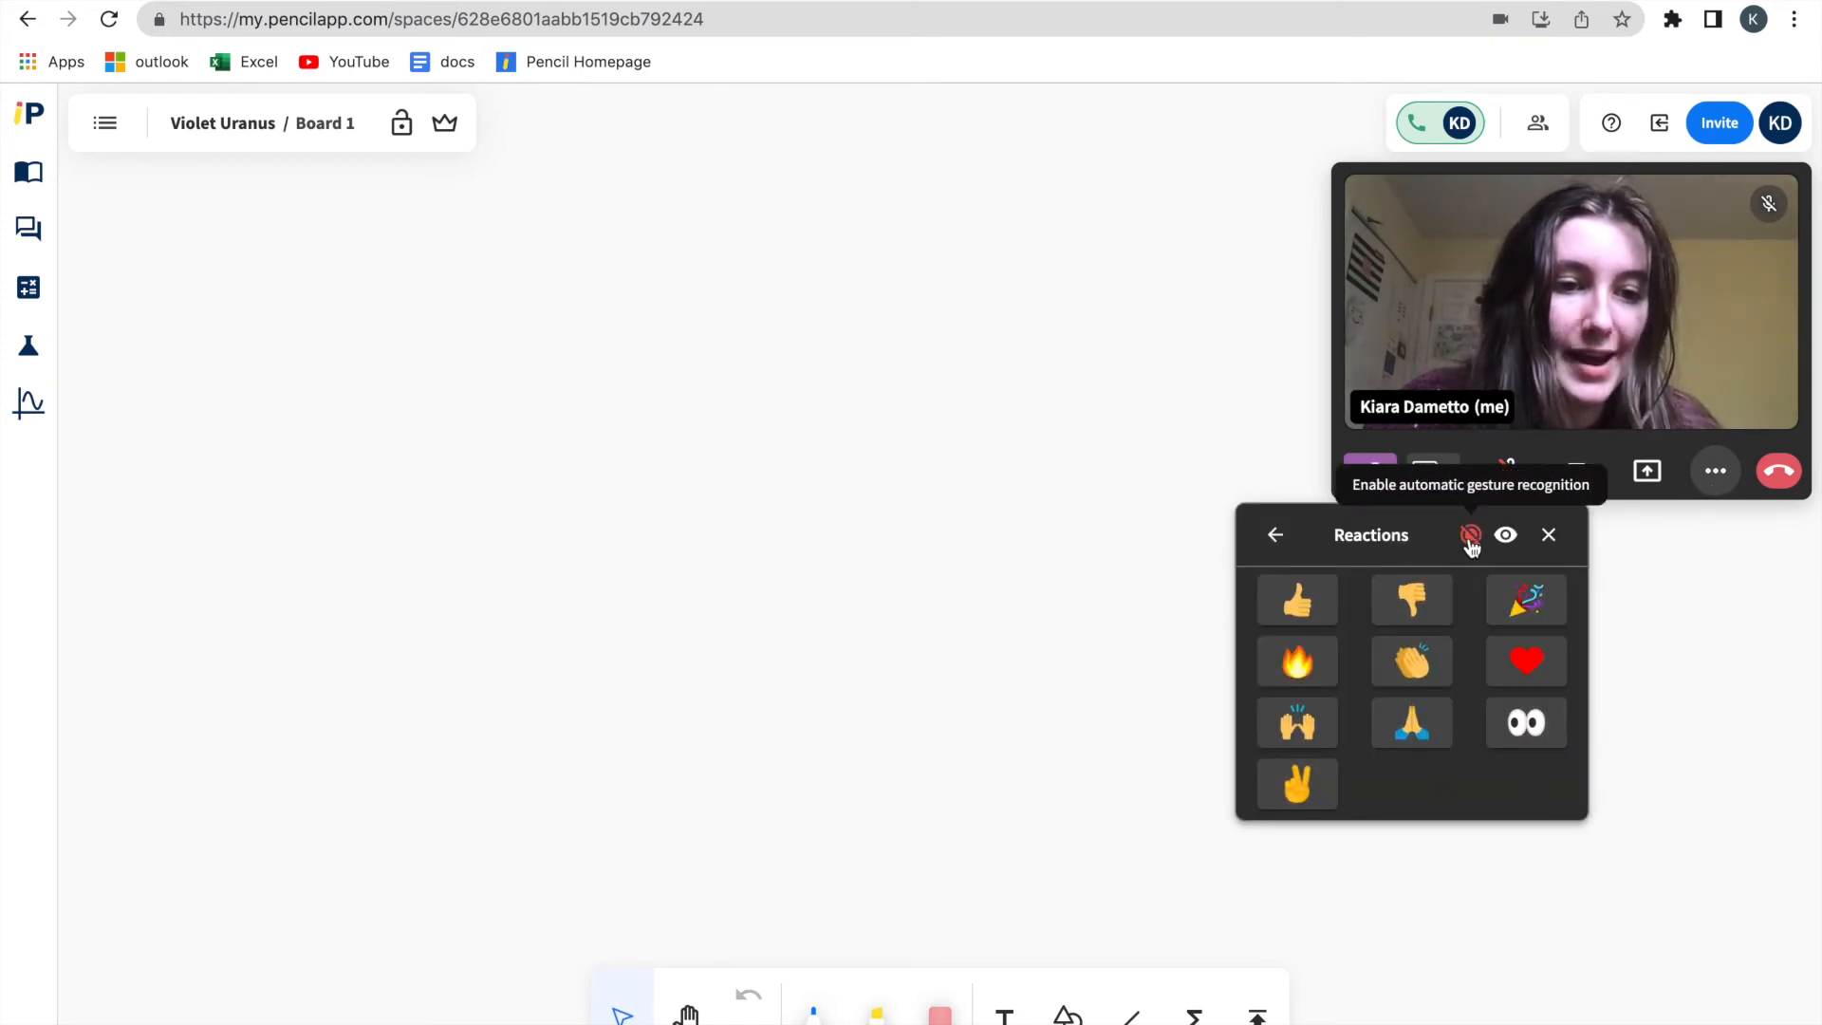
{"action": "left_click", "coordinate": [1548, 534]}
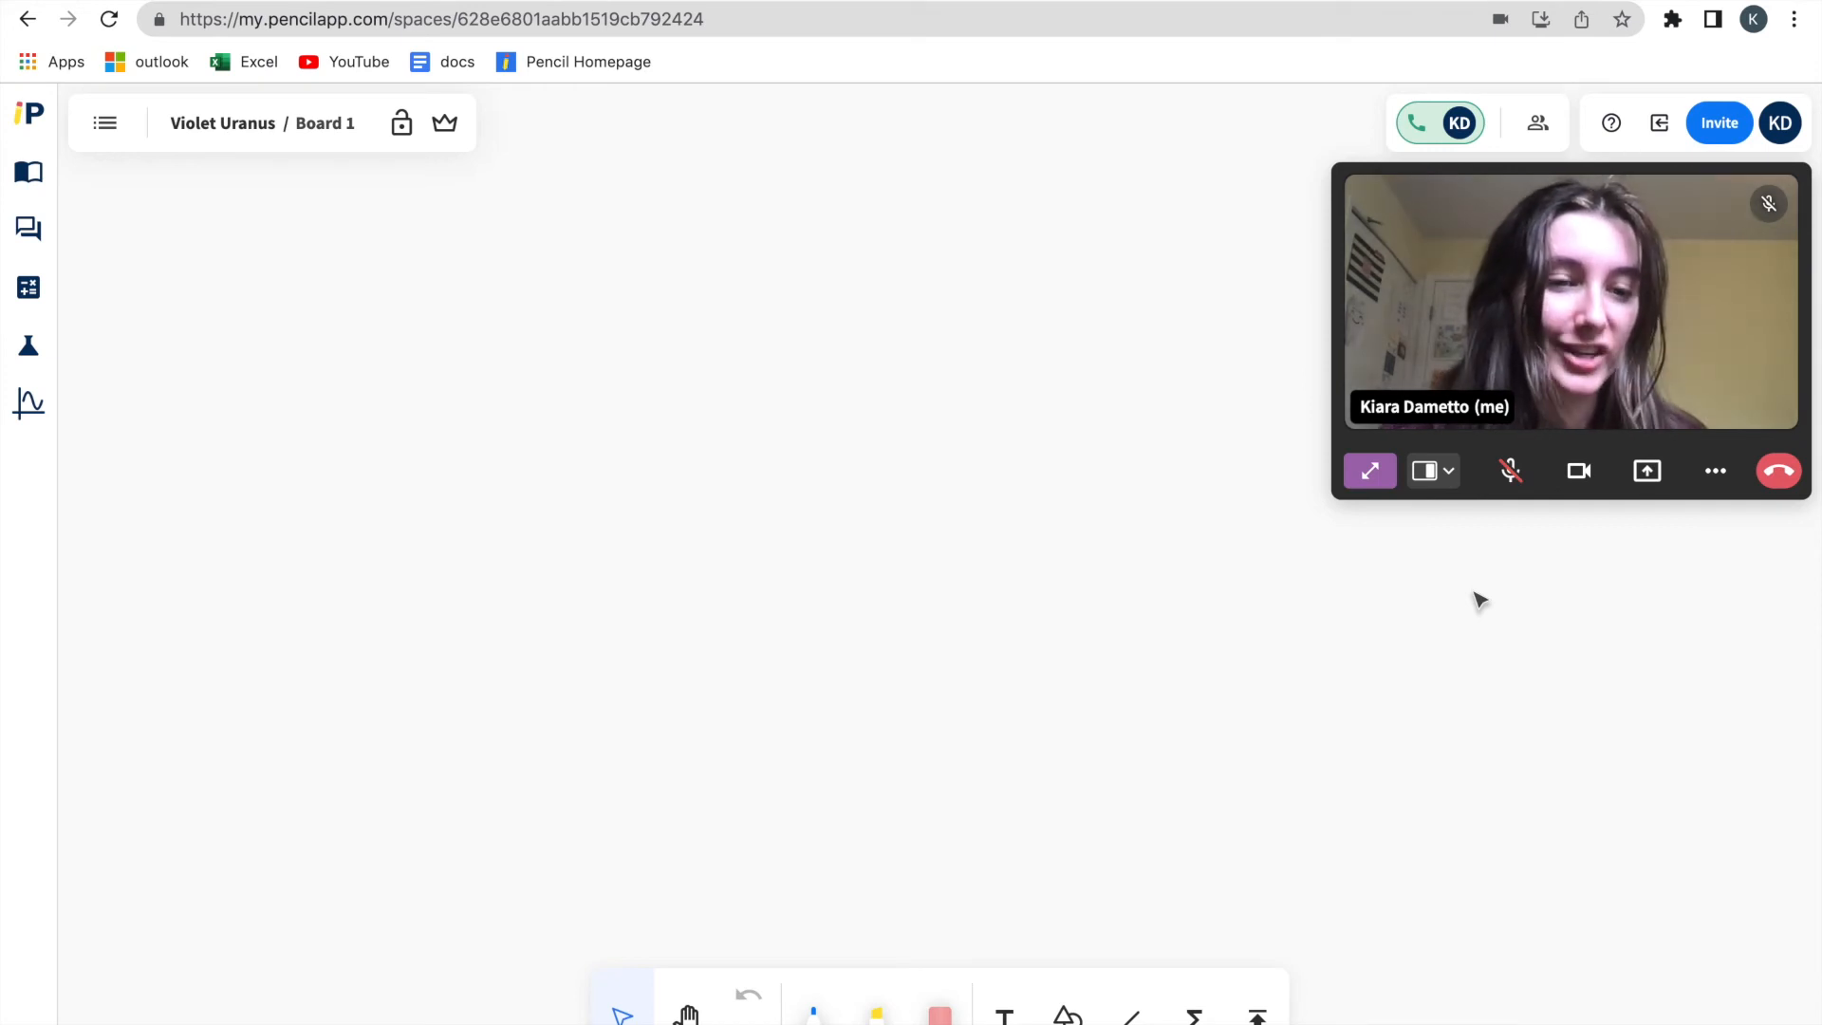
{"action": "left_click", "coordinate": [1369, 470]}
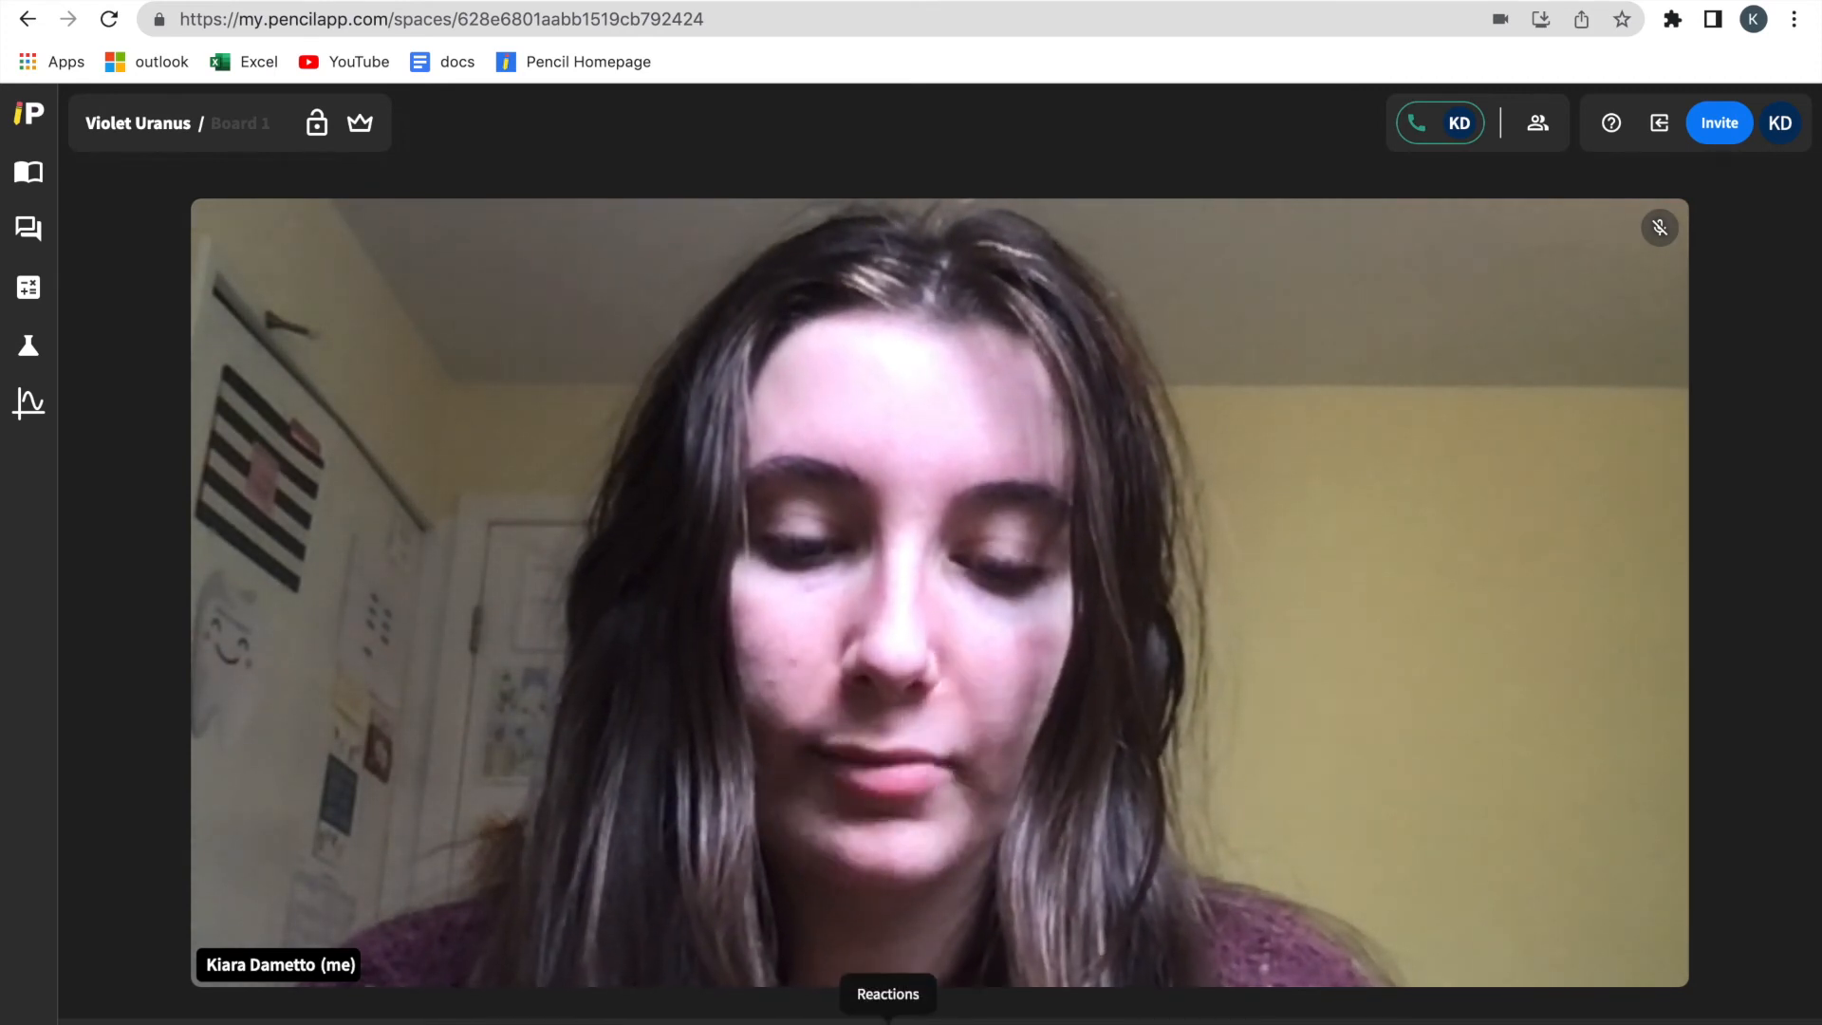
- Send a party popper reaction from the Reactions button in video view
{"action": "left_click", "coordinate": [886, 994]}
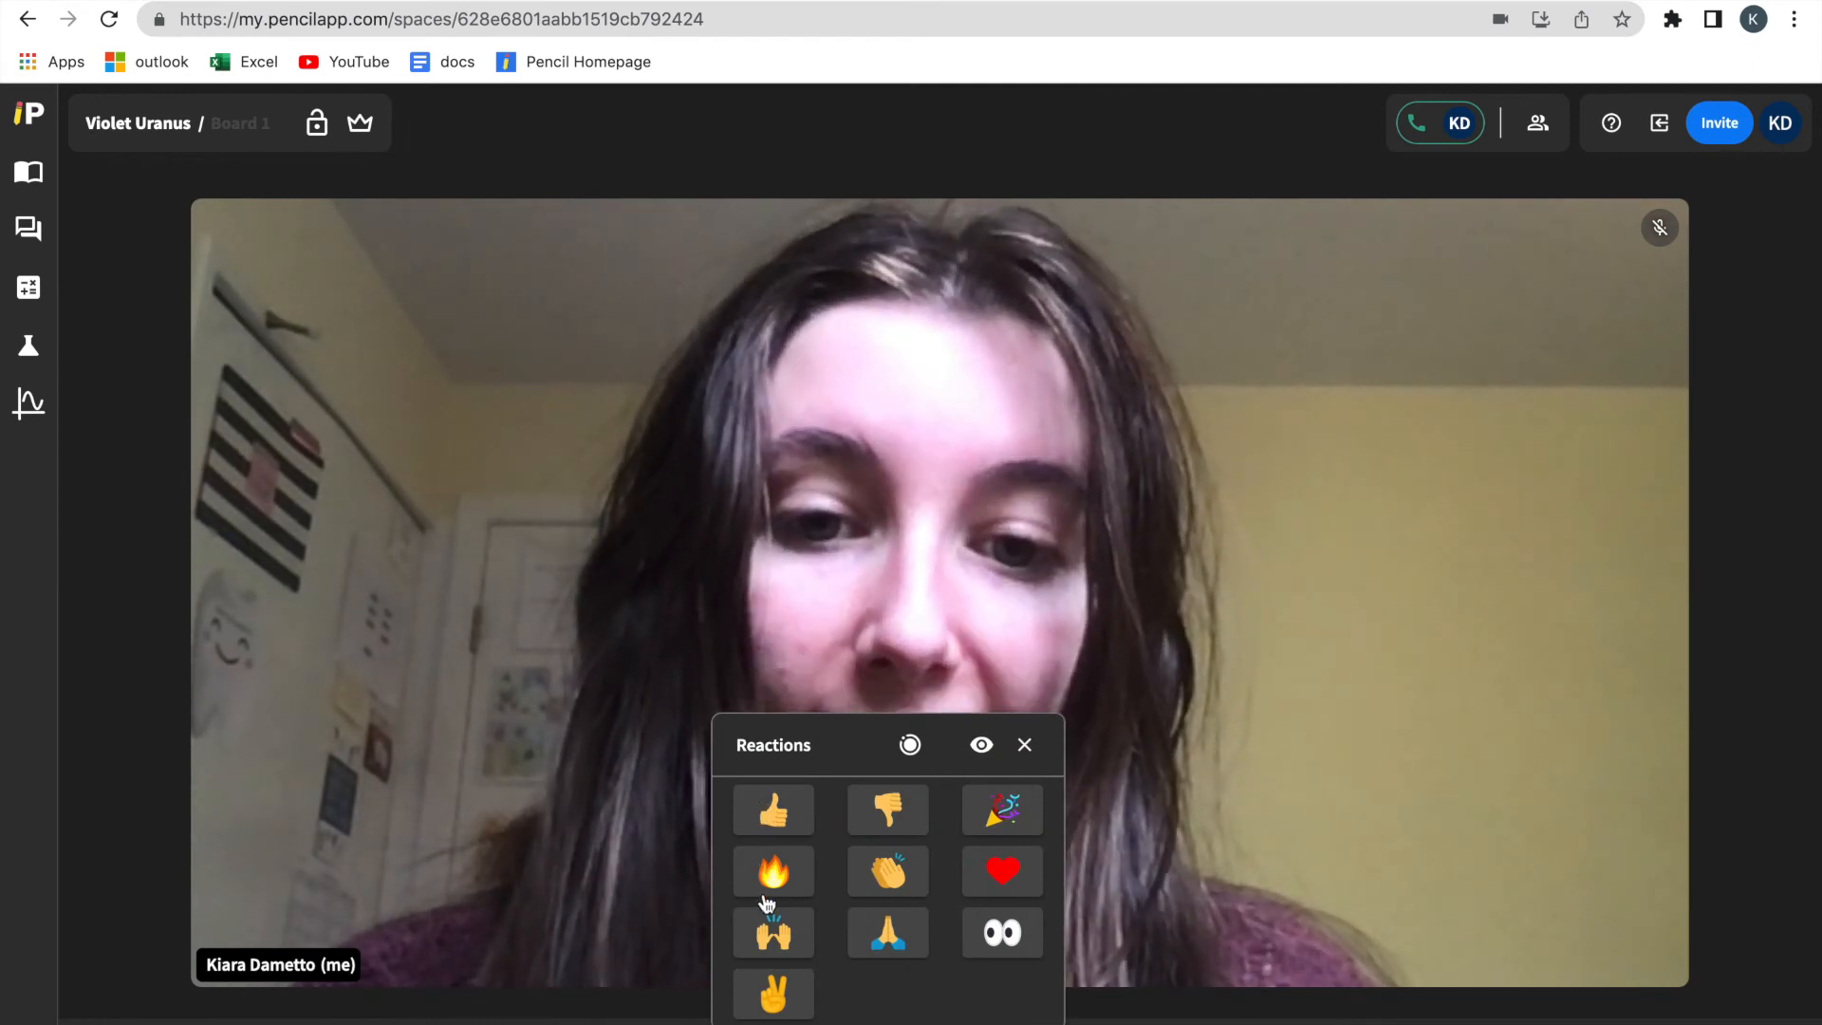
{"action": "left_click", "coordinate": [1001, 810]}
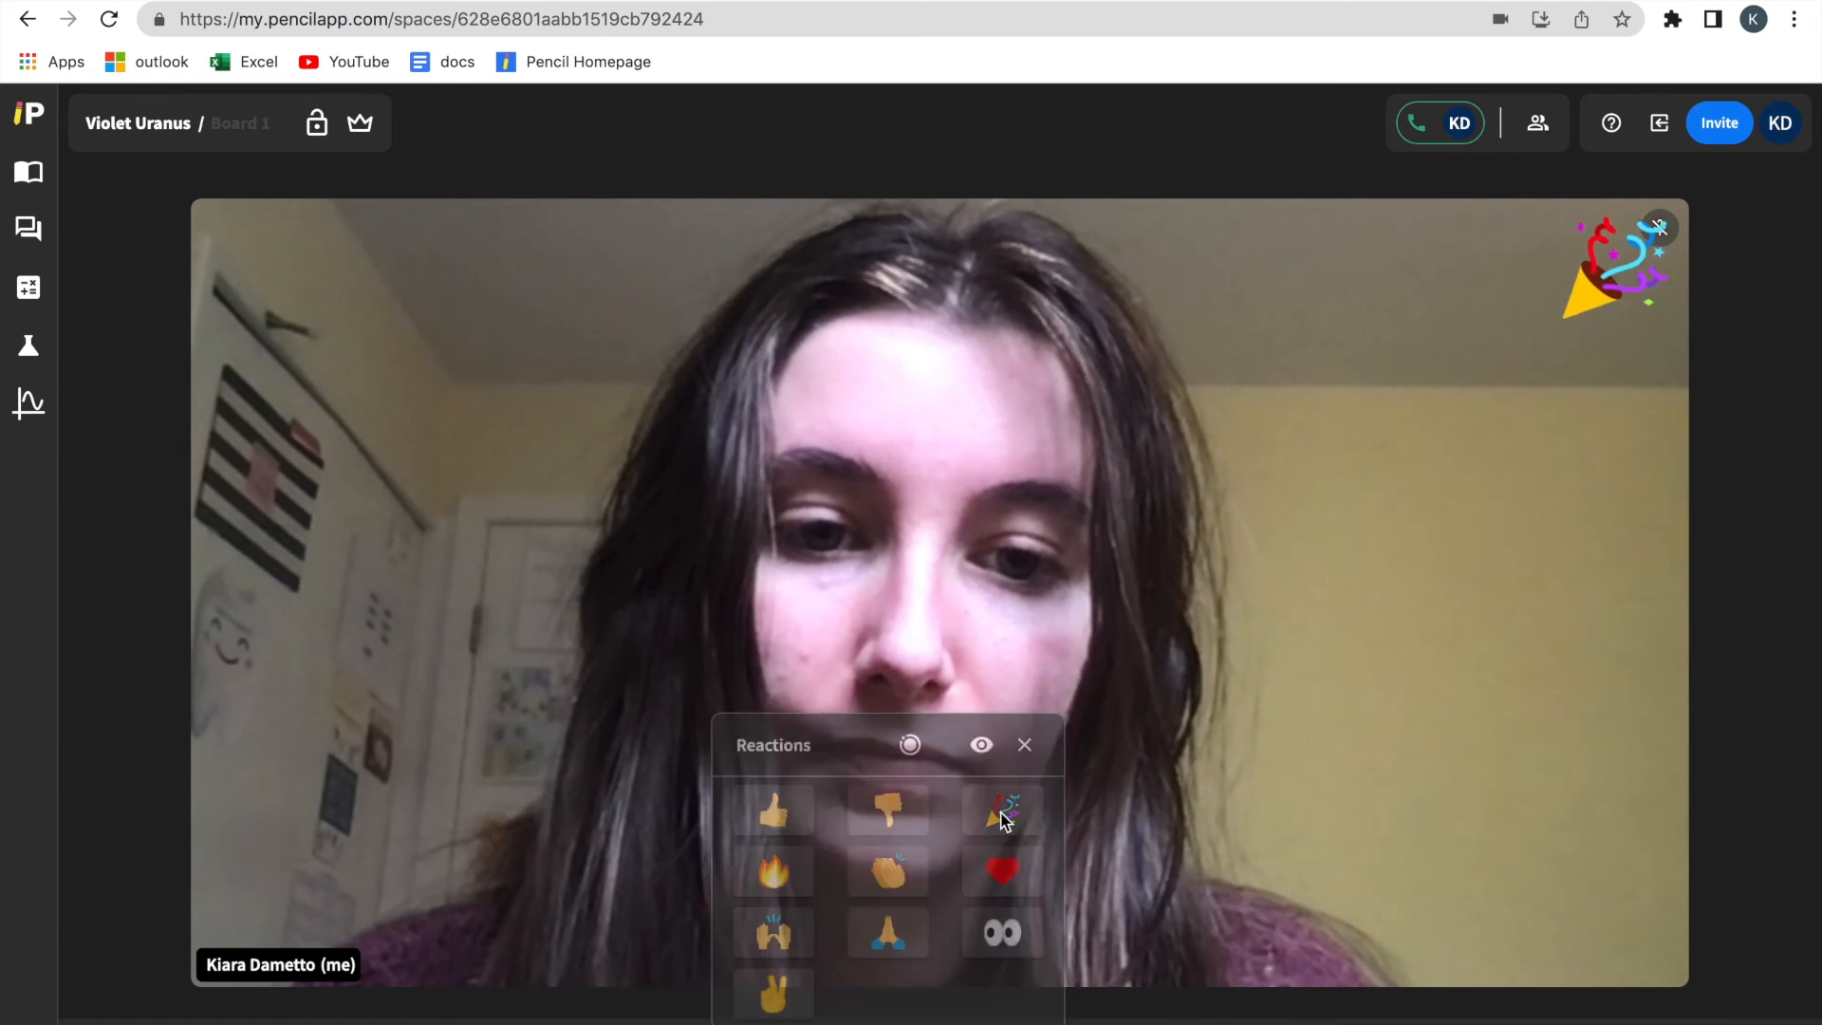
{"action": "left_click", "coordinate": [1025, 745]}
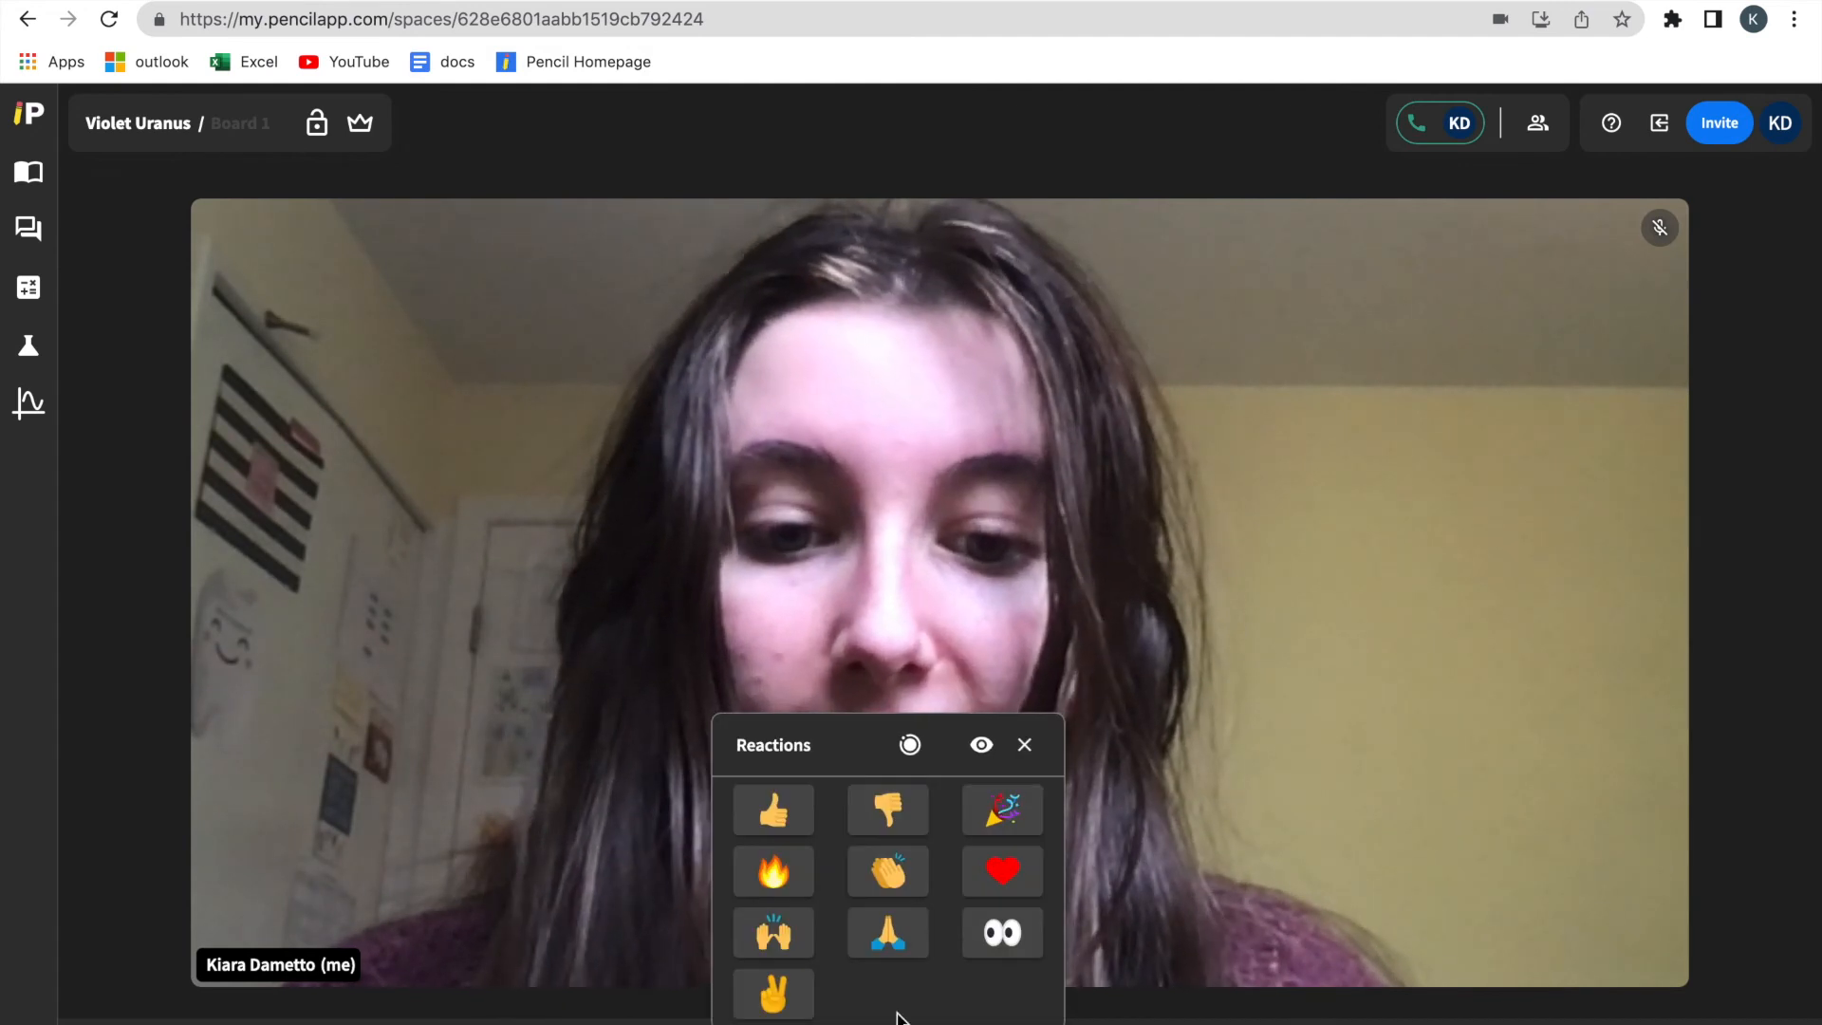
{"action": "mouse_move", "coordinate": [981, 745]}
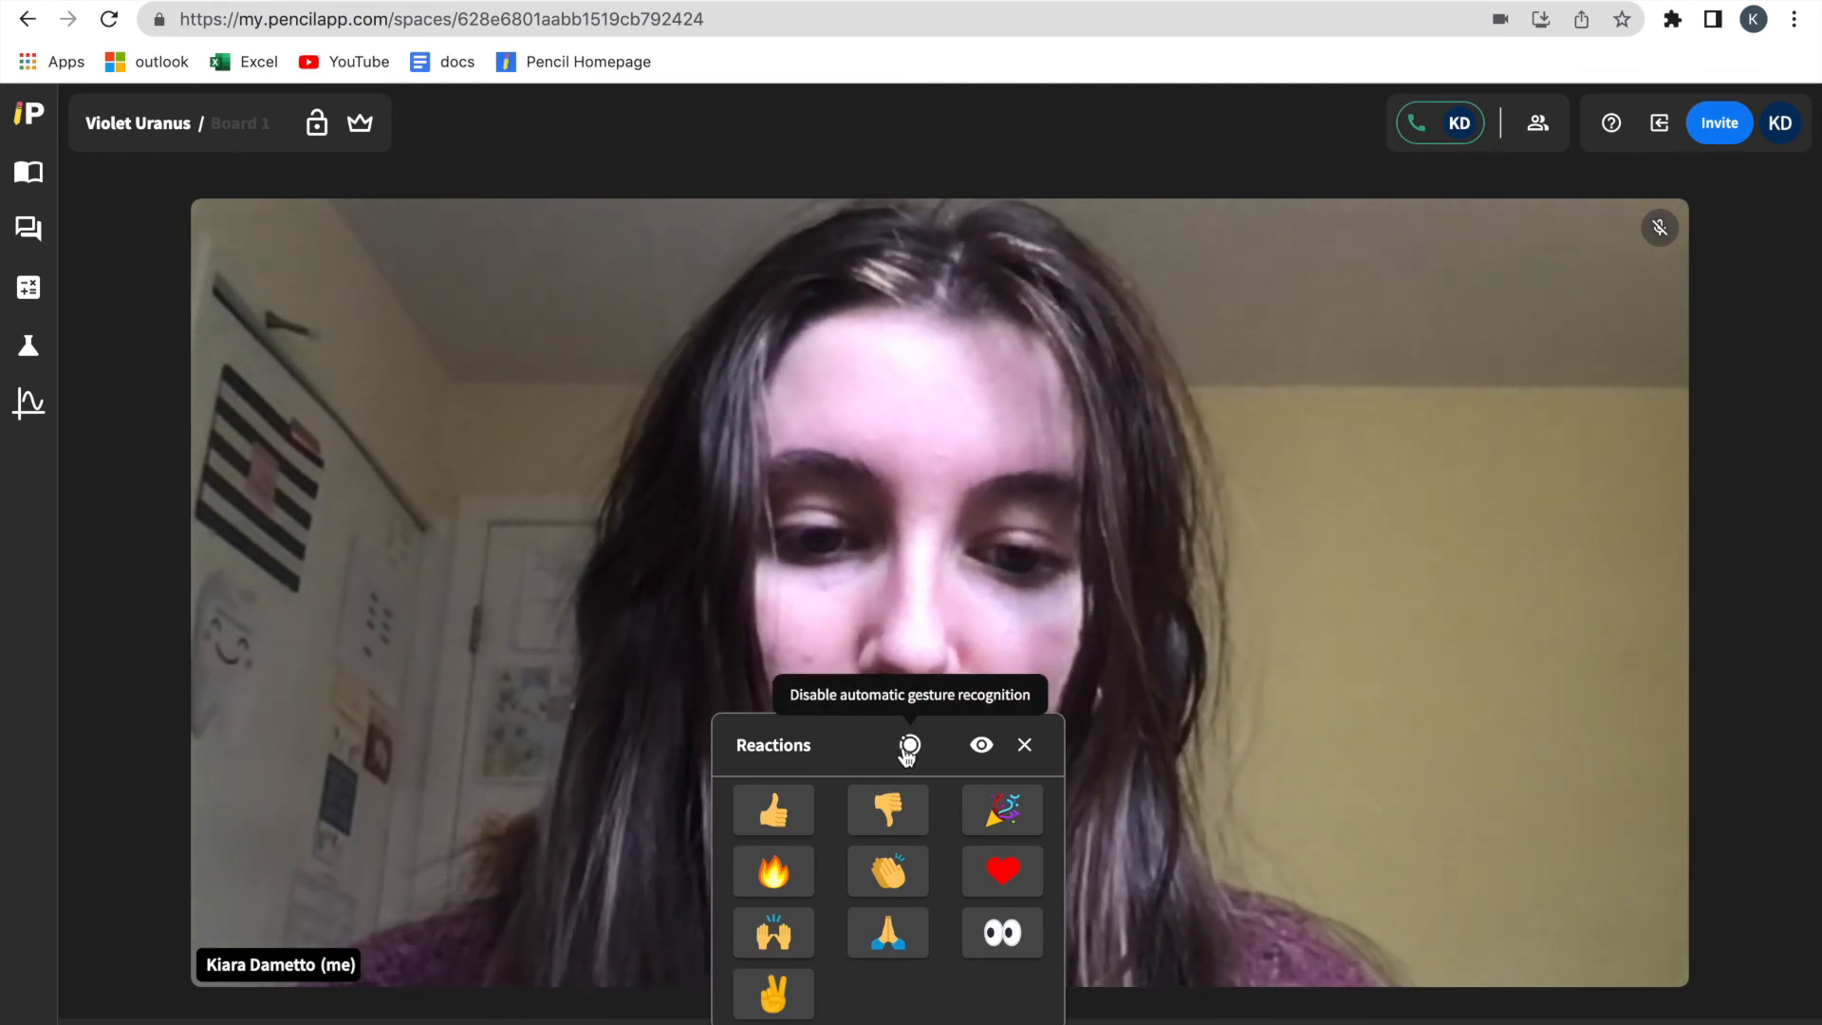
- Disable automatic gesture recognition using the gesture icon in the reactions palette
{"action": "left_click", "coordinate": [1024, 745]}
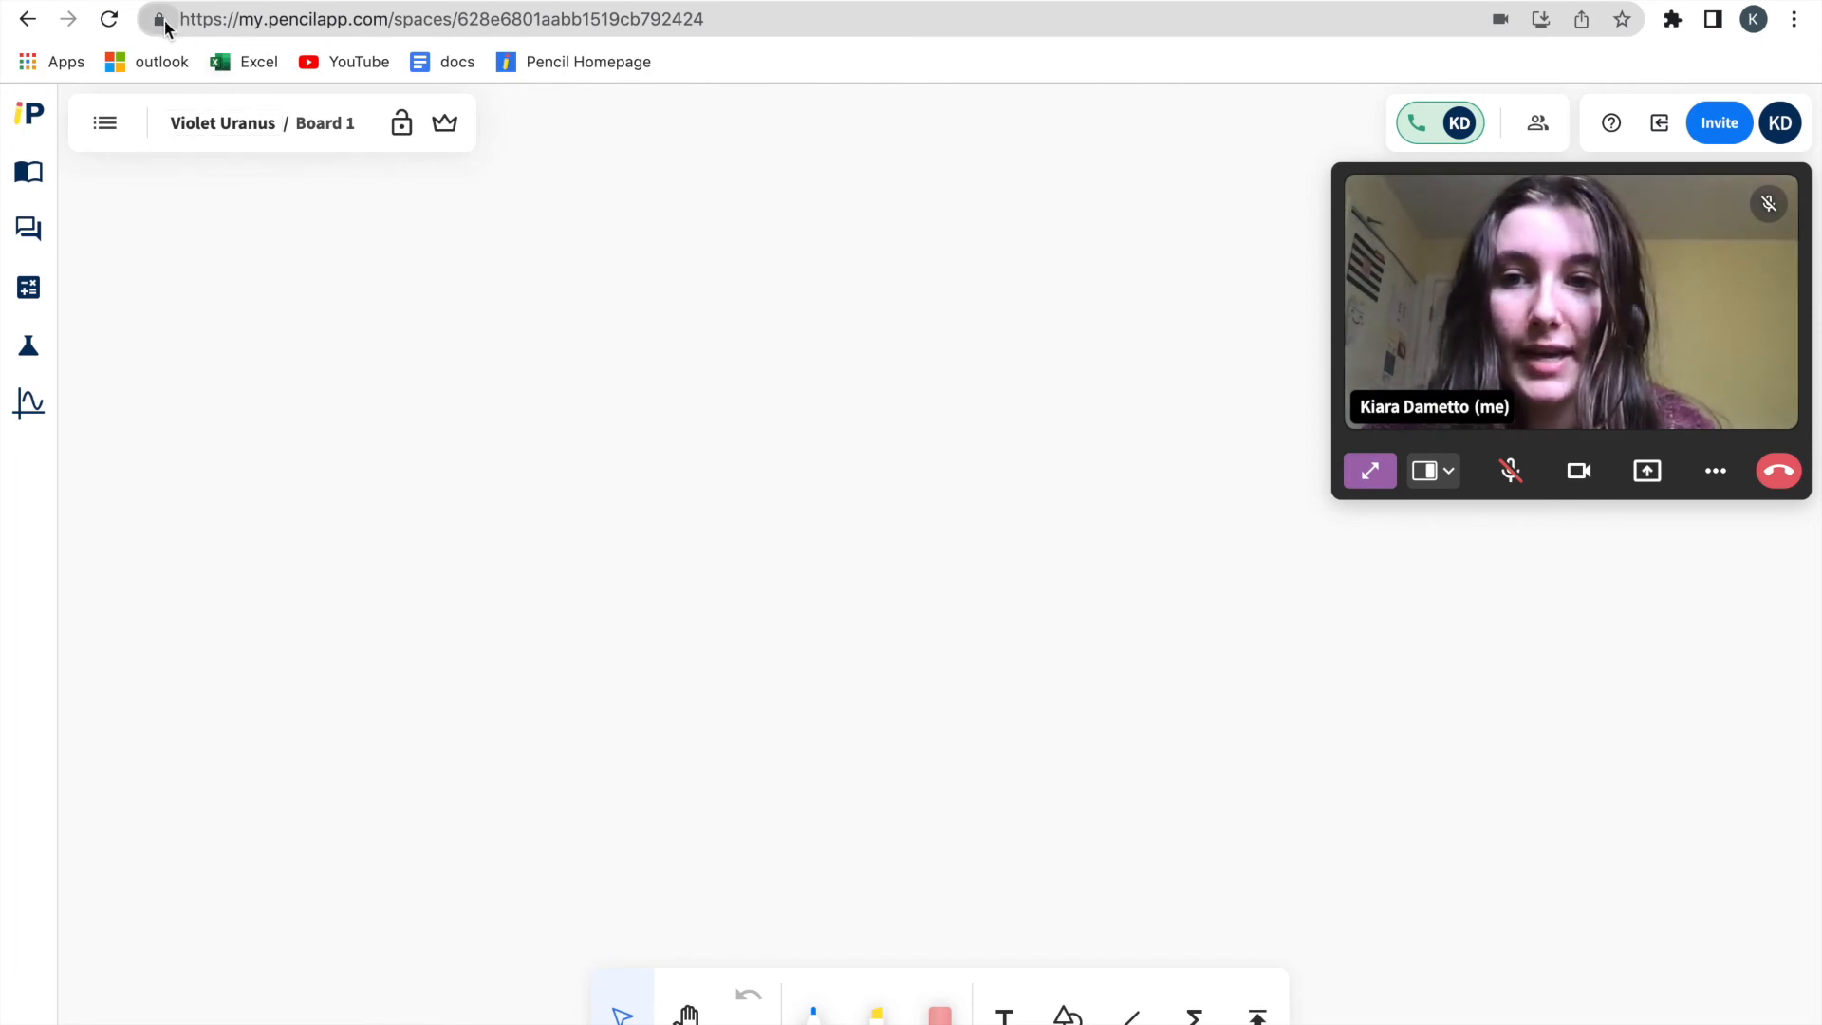
{"action": "left_click", "coordinate": [154, 21]}
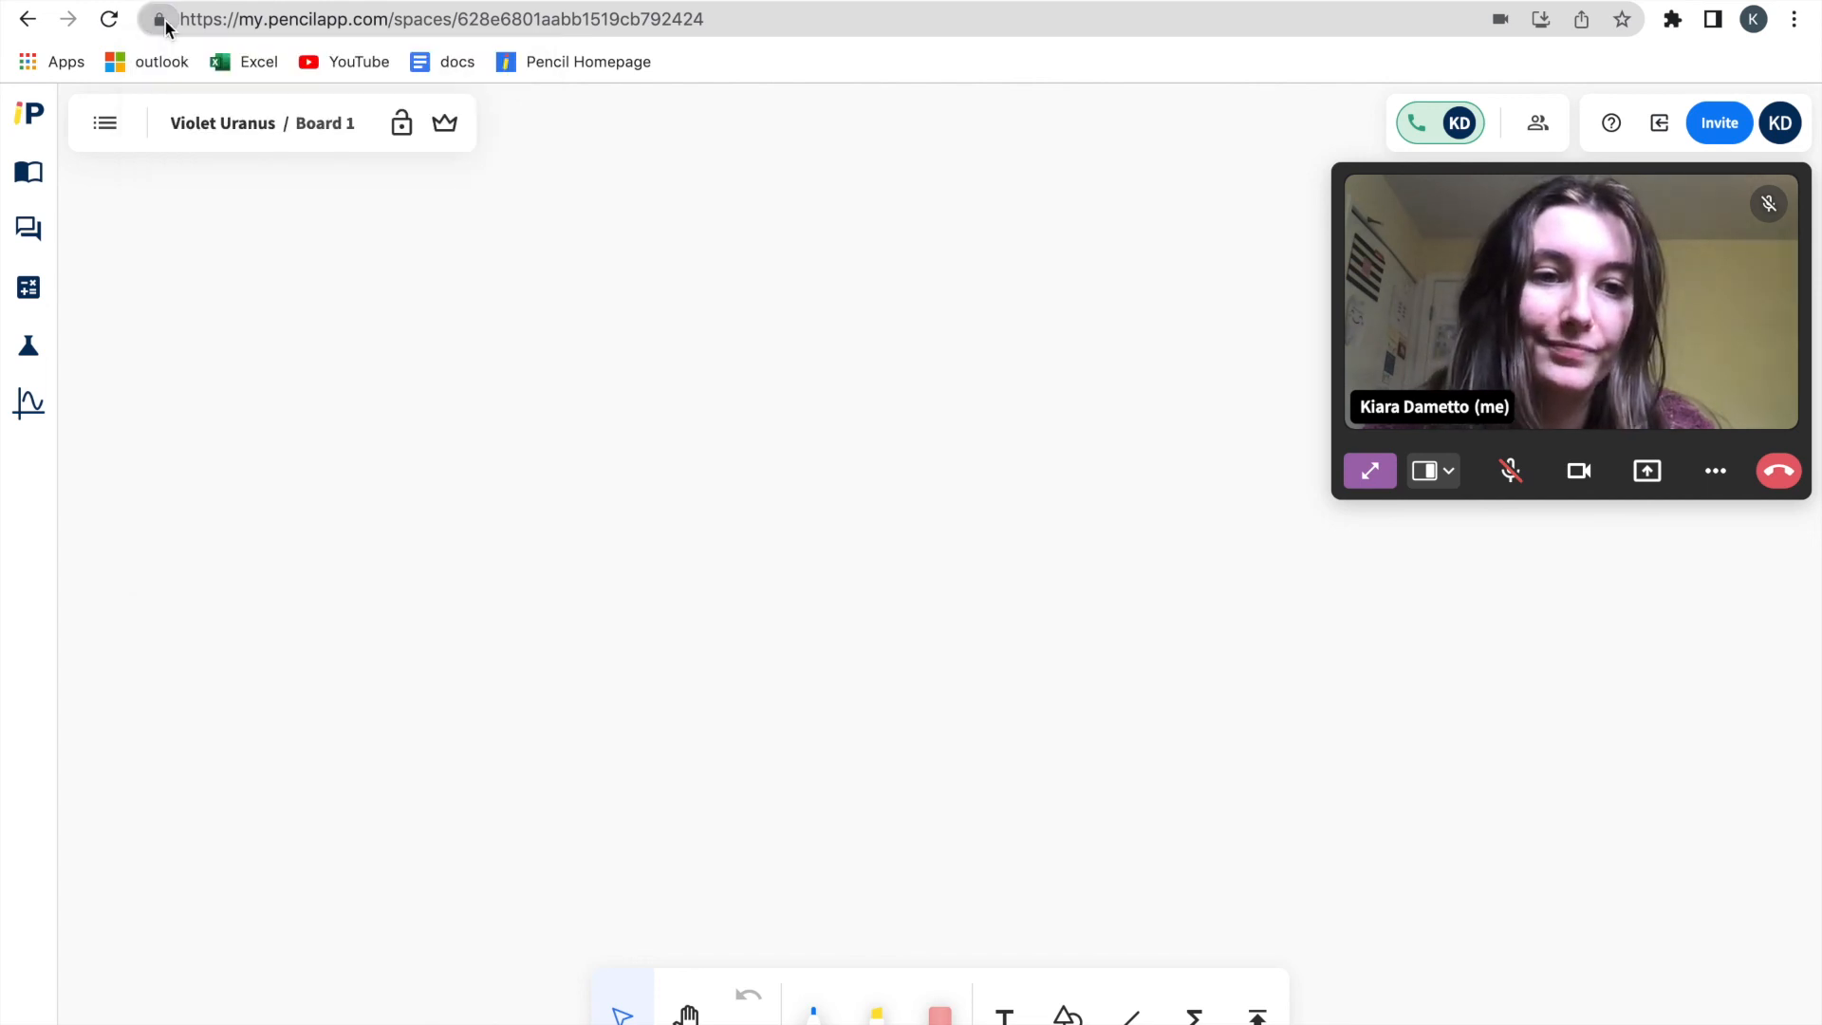
{"action": "mouse_move", "coordinate": [571, 551]}
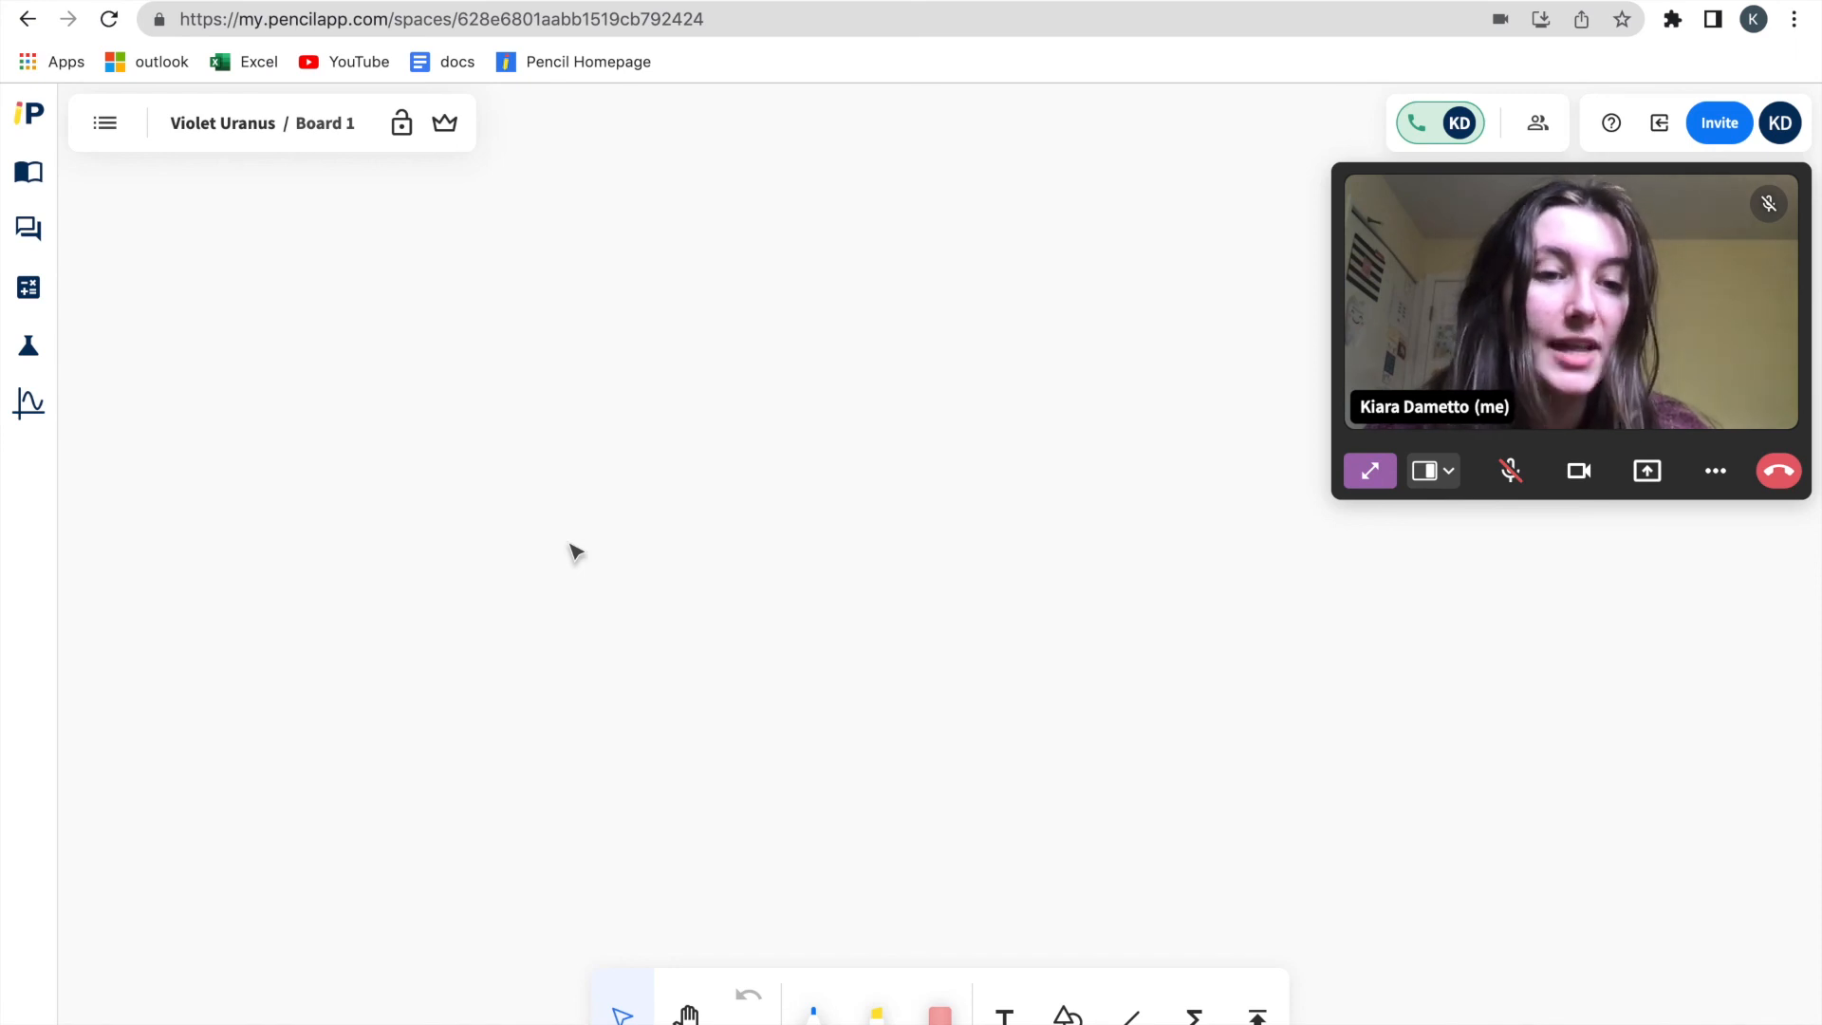
{"action": "mouse_move", "coordinate": [773, 493]}
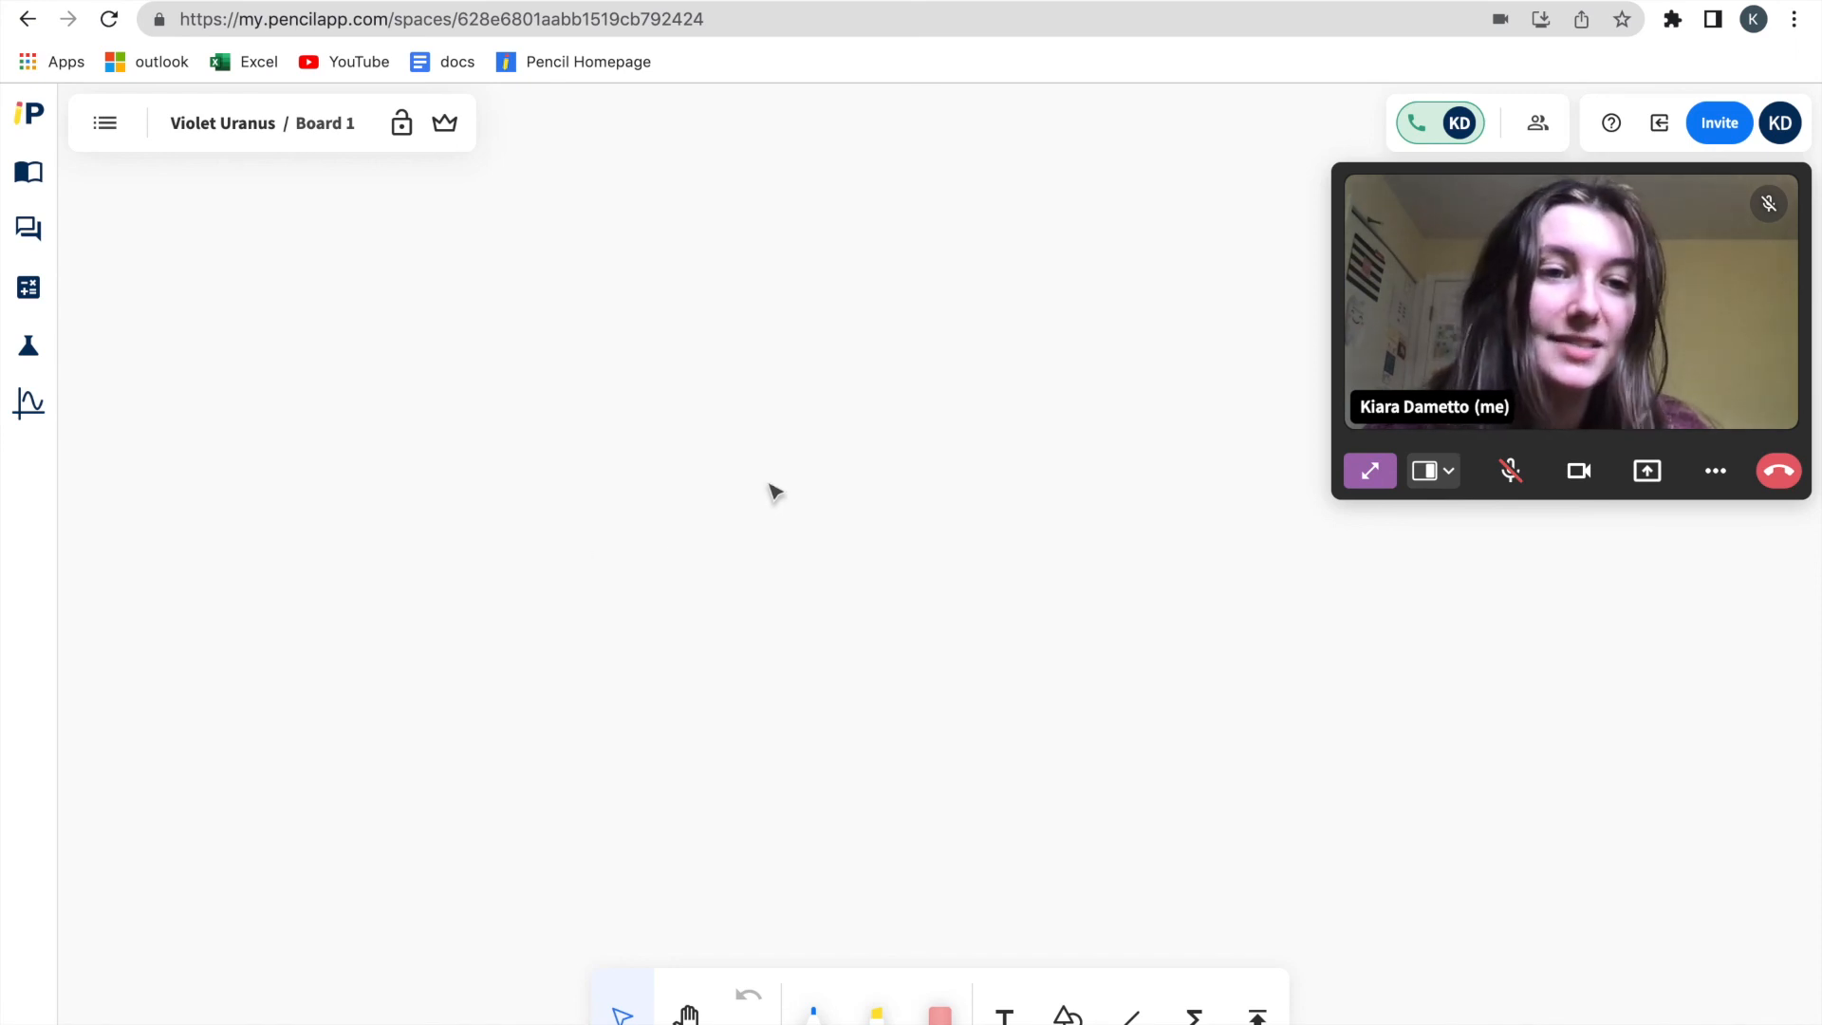
{"action": "mouse_move", "coordinate": [1610, 122]}
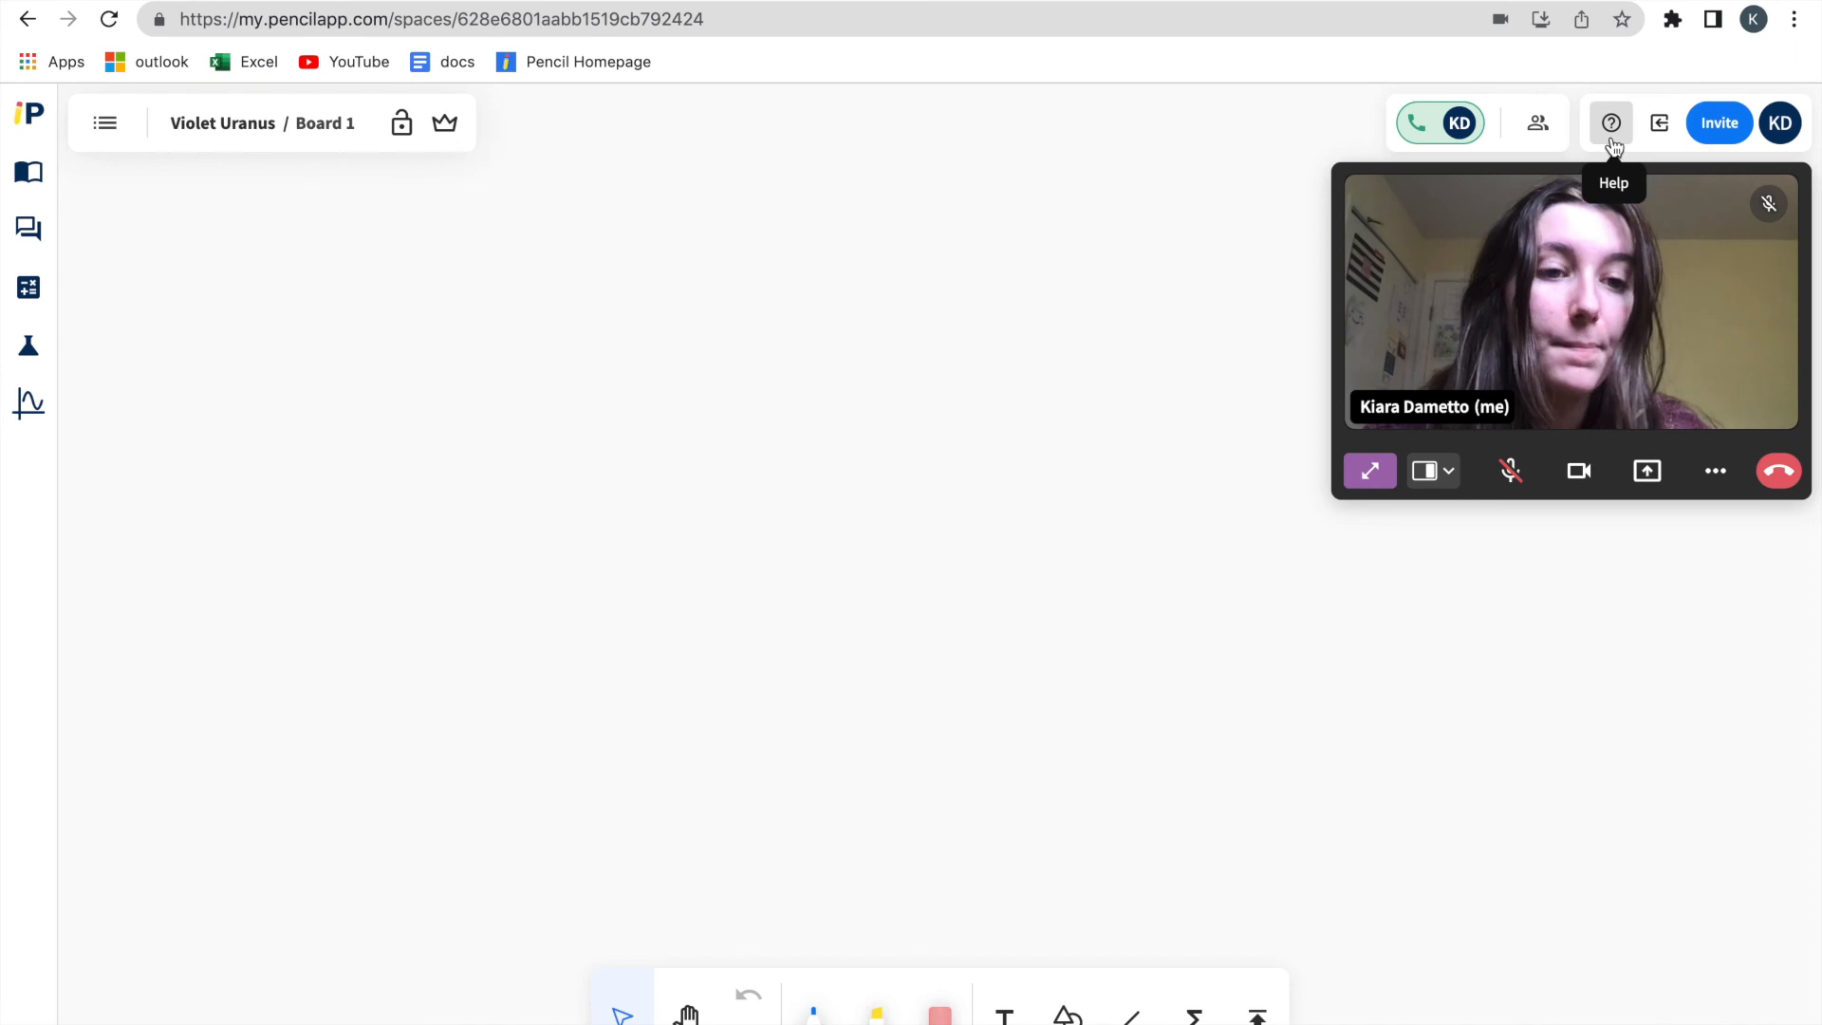